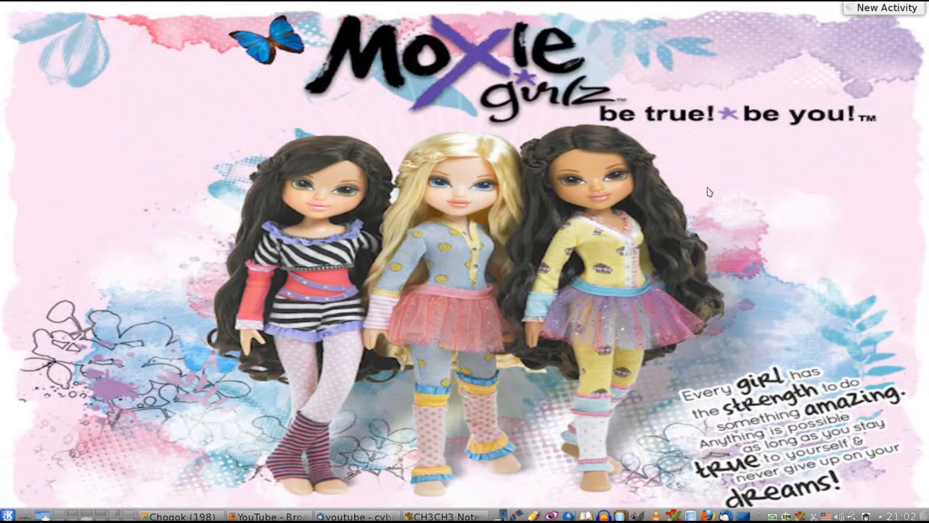
{"action": "mouse_move", "coordinate": [502, 252]}
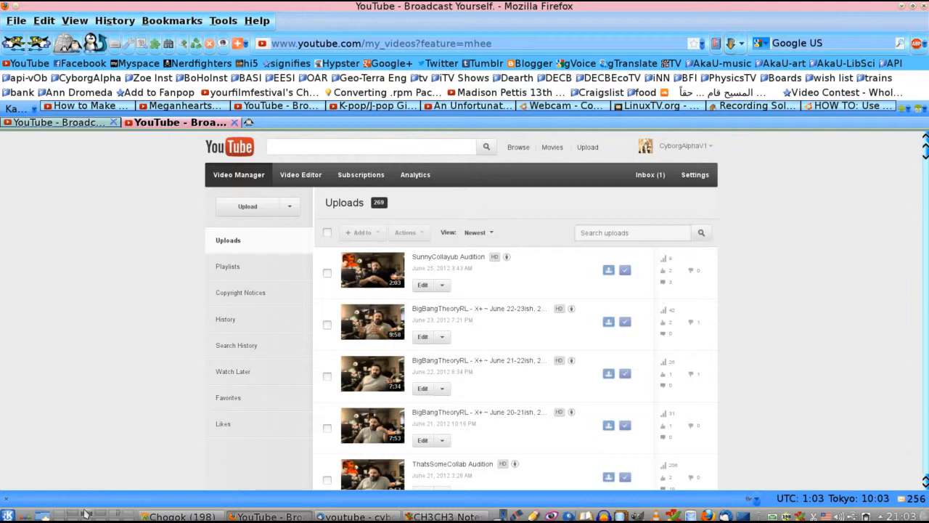
{"action": "mouse_move", "coordinate": [102, 360]}
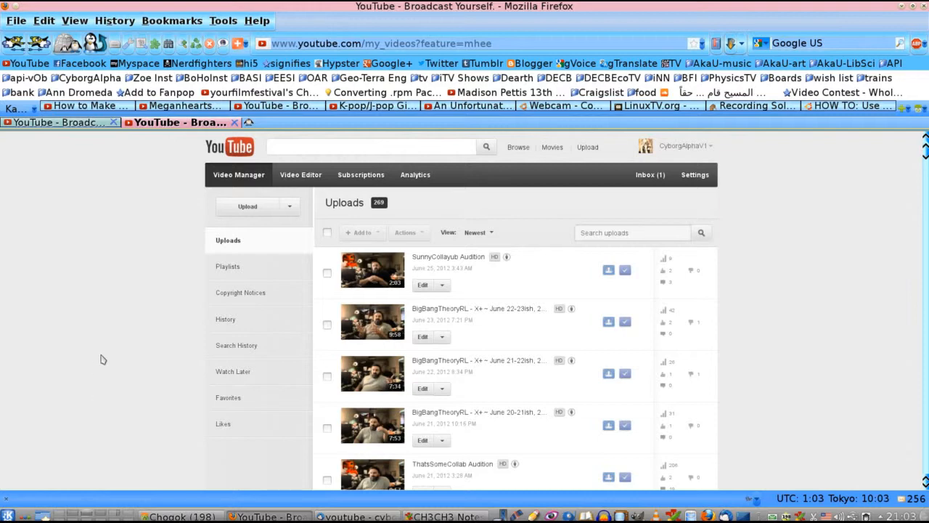
{"action": "mouse_move", "coordinate": [188, 206]}
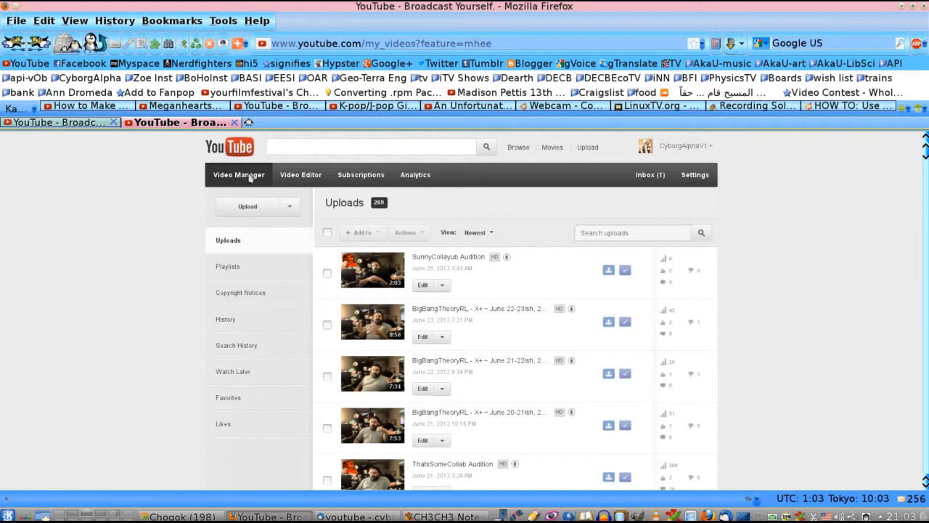
{"action": "mouse_move", "coordinate": [729, 157]}
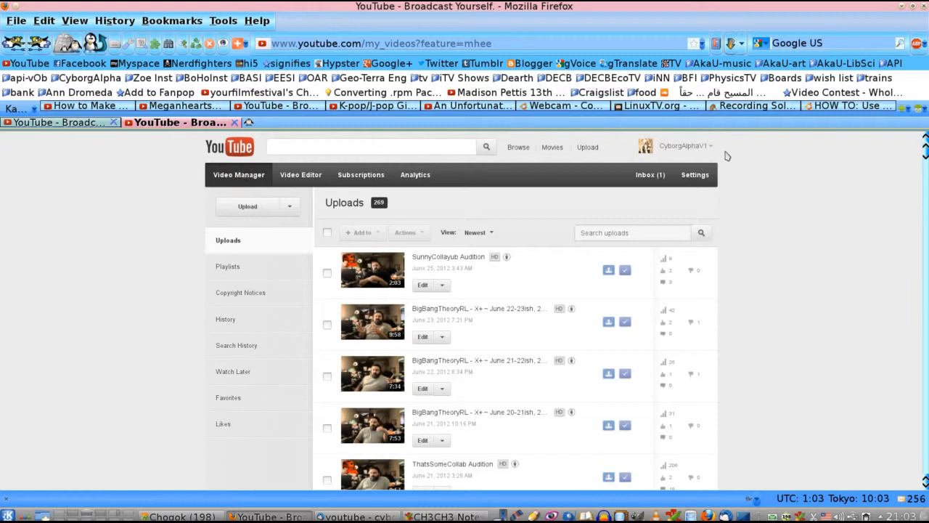
{"action": "left_click", "coordinate": [681, 145]}
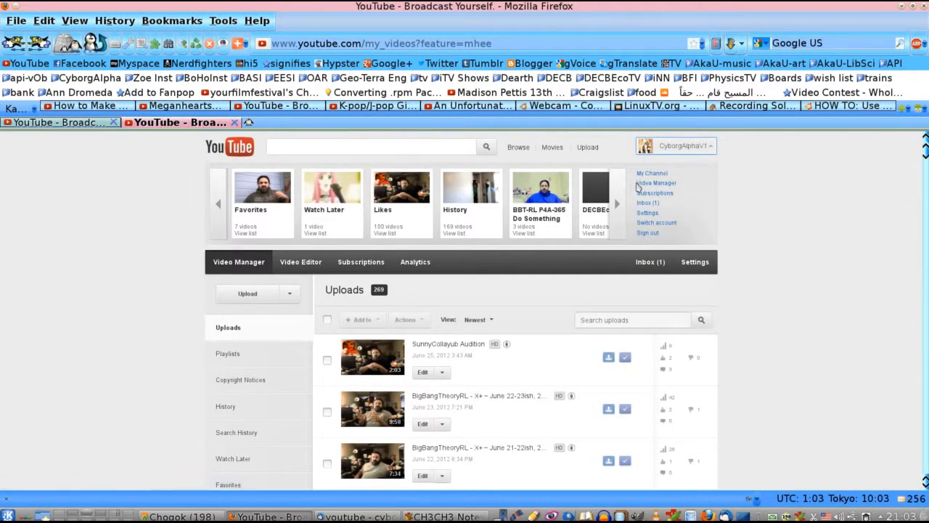
{"action": "mouse_move", "coordinate": [767, 180]}
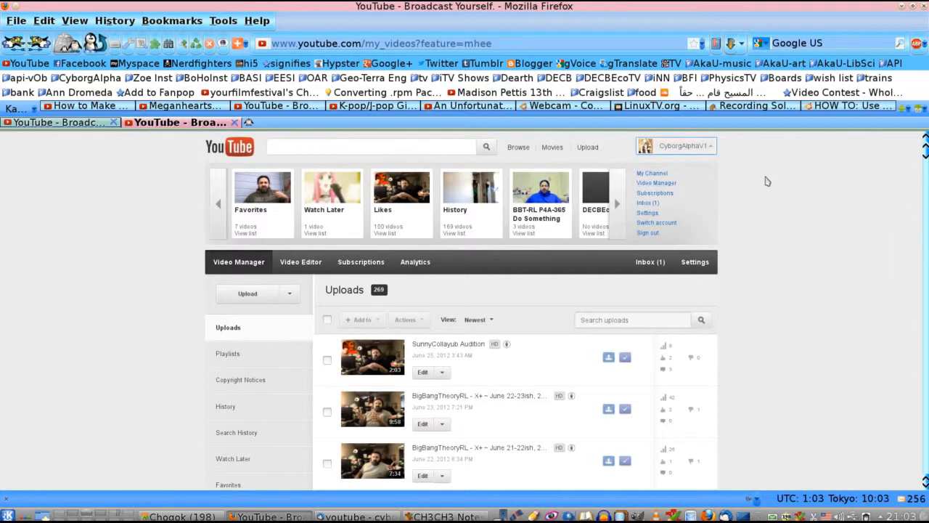
{"action": "mouse_move", "coordinate": [714, 150]}
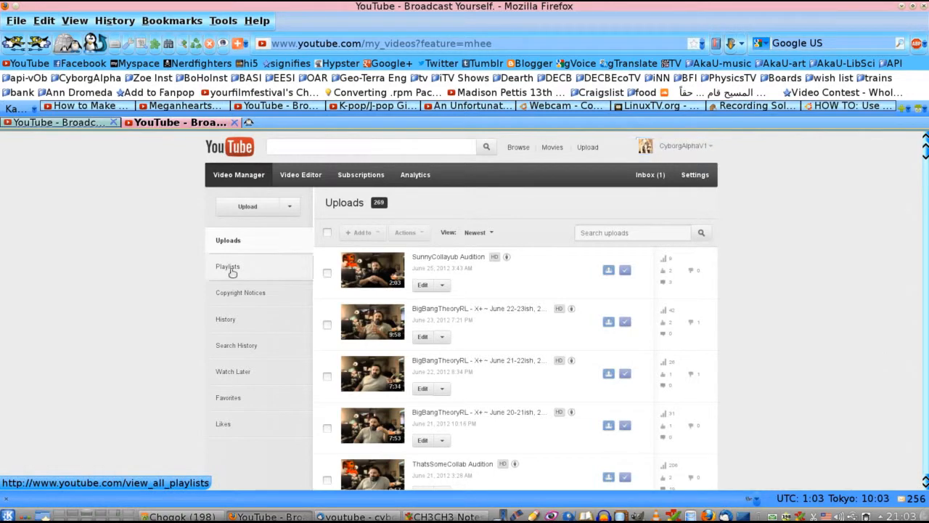
Switch the Video Manager to the Playlists list.
{"action": "left_click", "coordinate": [226, 268]}
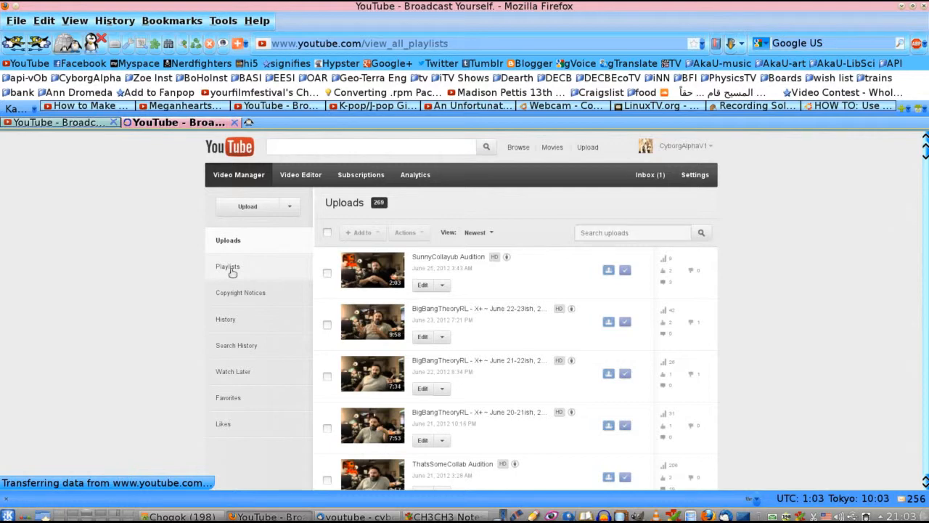
{"action": "left_click", "coordinate": [228, 267]}
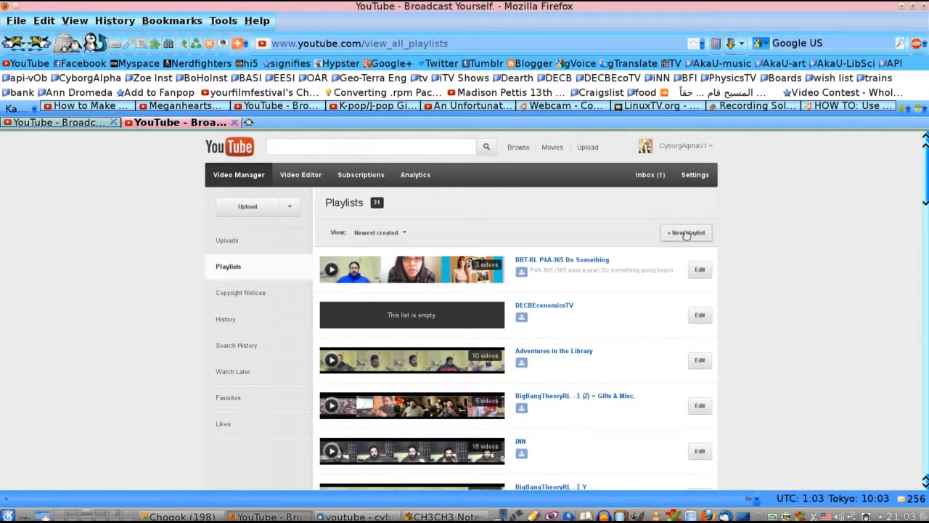
Start a new playlist titled 'Funtime Collab' with description 'A new style collab.'.
{"action": "left_click", "coordinate": [685, 232]}
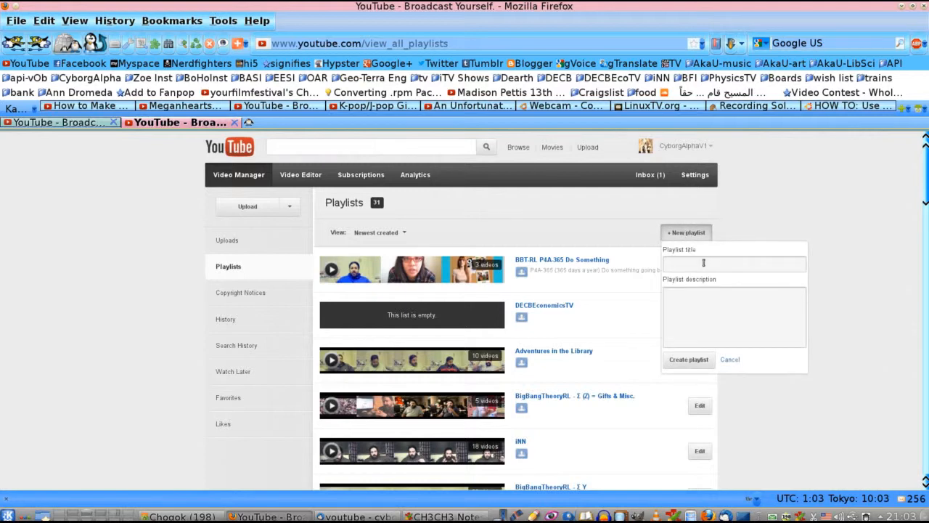
{"action": "left_click", "coordinate": [733, 265]}
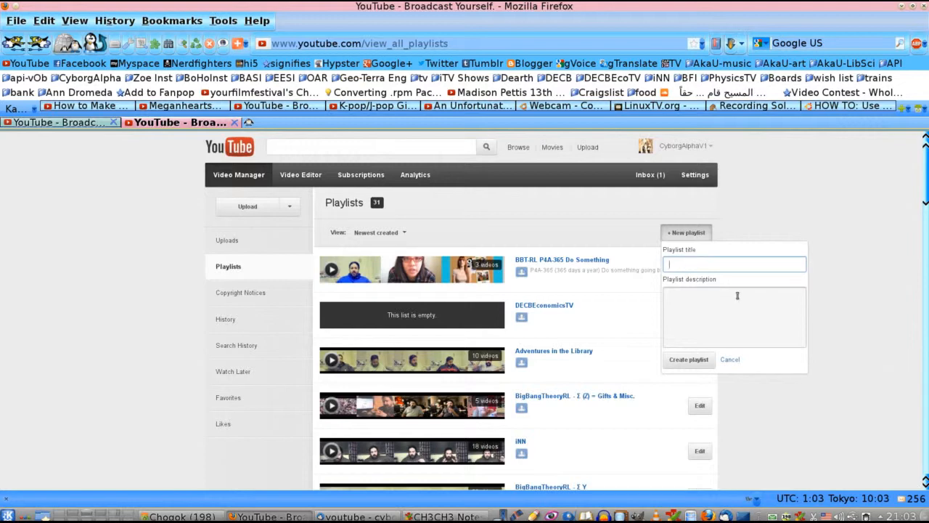
{"action": "type", "text": "Funtime Collab"}
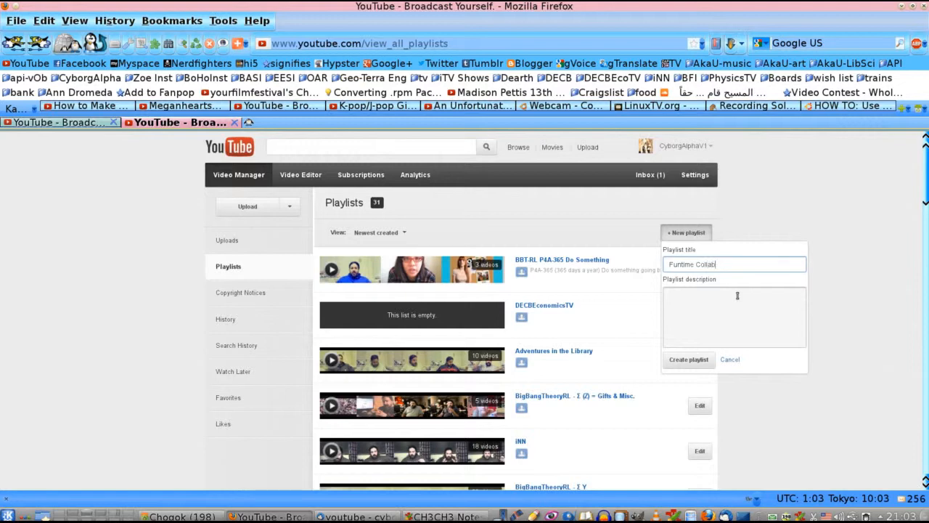
{"action": "left_click", "coordinate": [735, 317]}
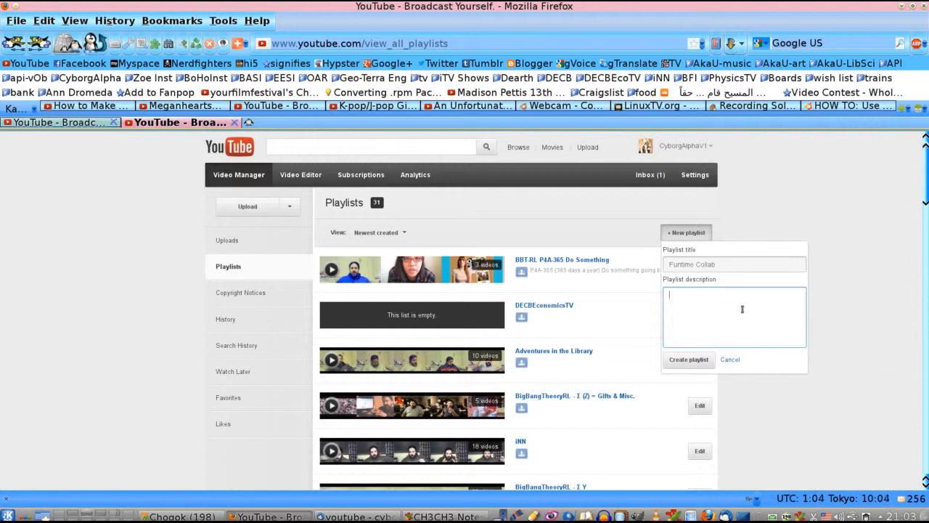
{"action": "type", "text": "An"}
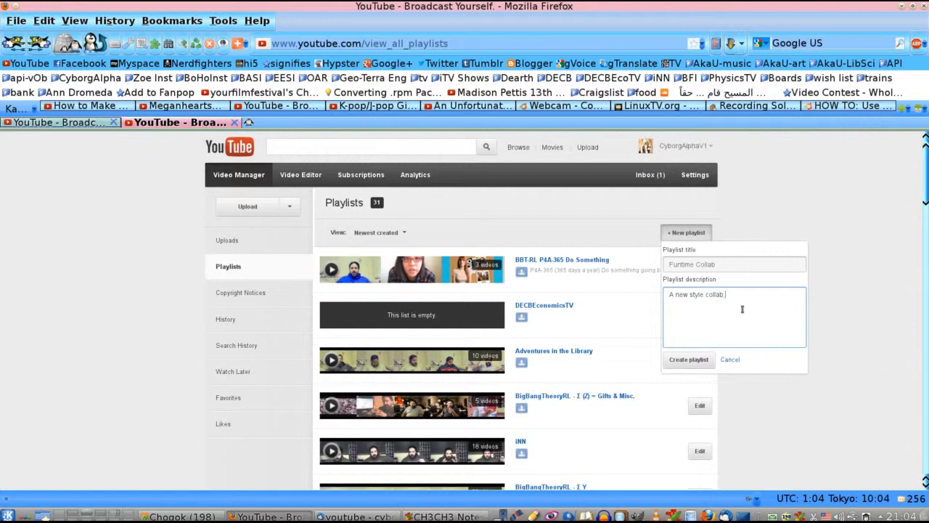
{"action": "type", "text": "."}
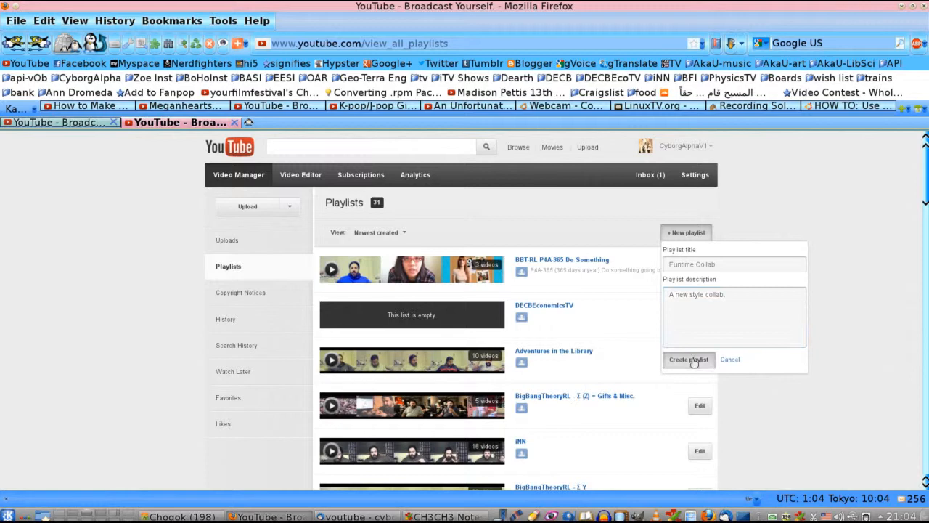
Create the Funtime Collab playlist, landing on its editing page.
{"action": "left_click", "coordinate": [689, 361]}
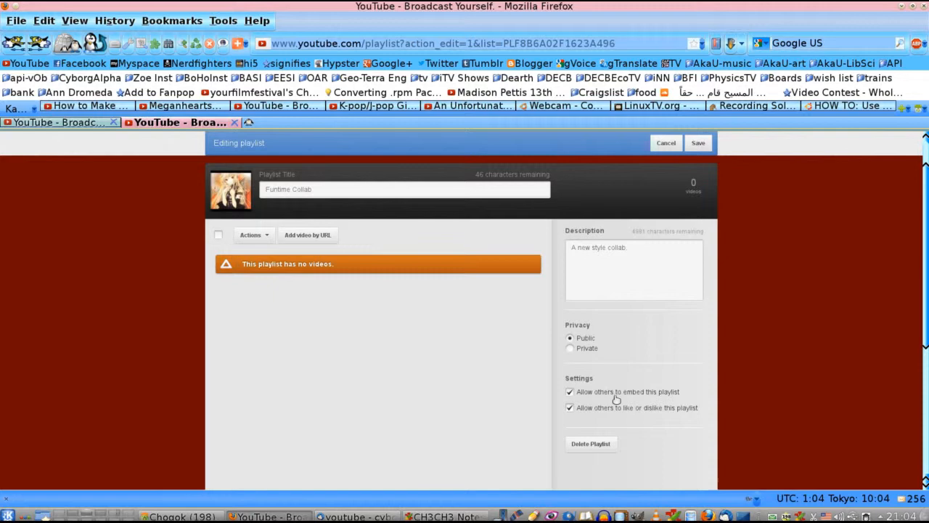
{"action": "mouse_move", "coordinate": [665, 404]}
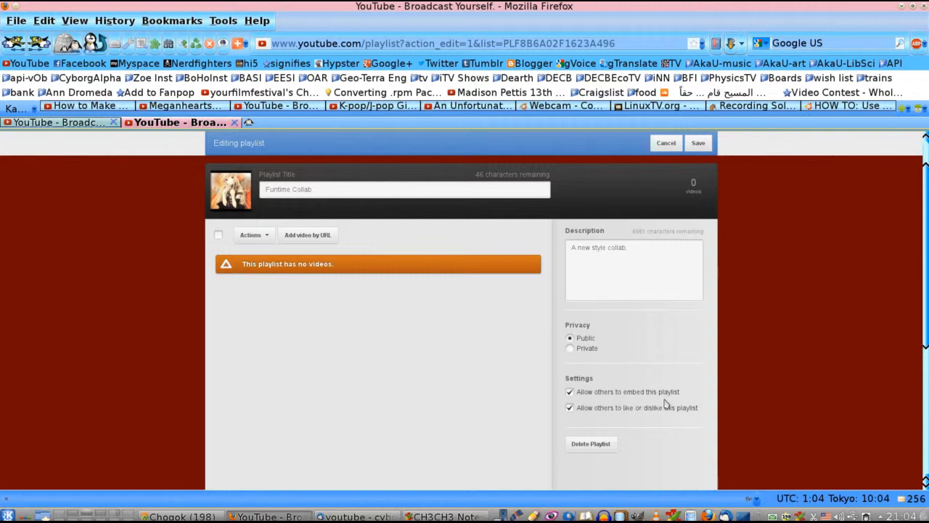
{"action": "mouse_move", "coordinate": [612, 418]}
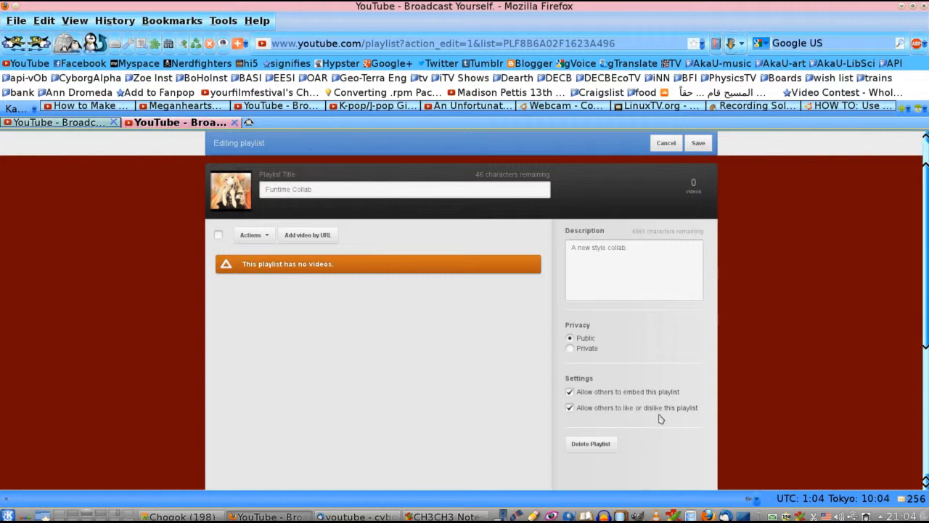
{"action": "mouse_move", "coordinate": [623, 415]}
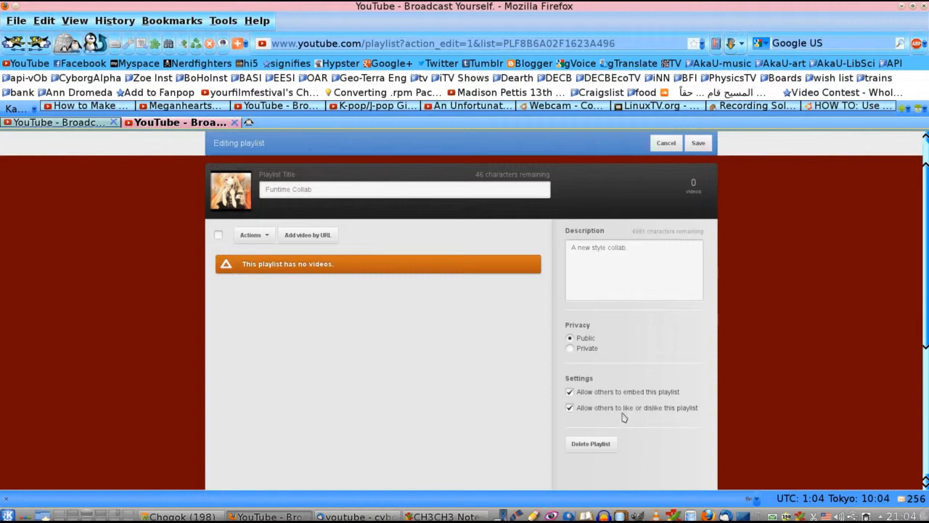
{"action": "mouse_move", "coordinate": [772, 378]}
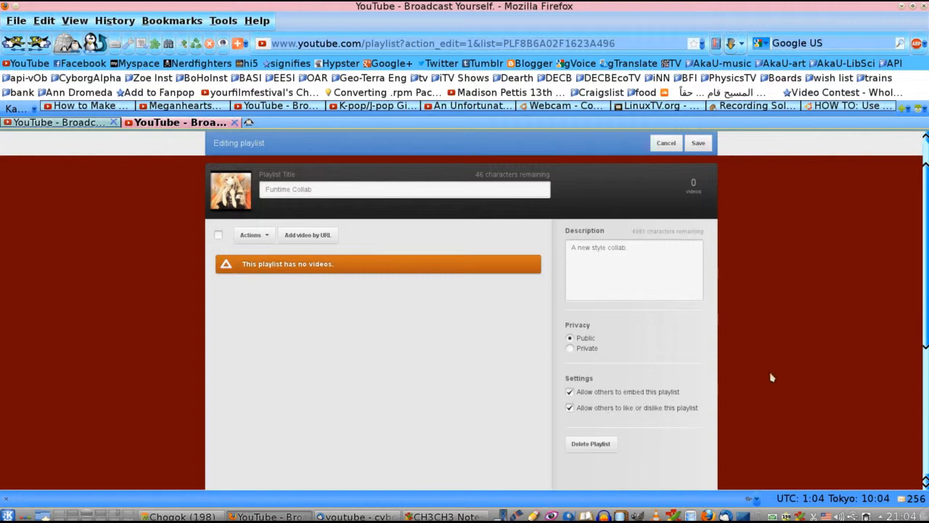
{"action": "mouse_move", "coordinate": [740, 327]}
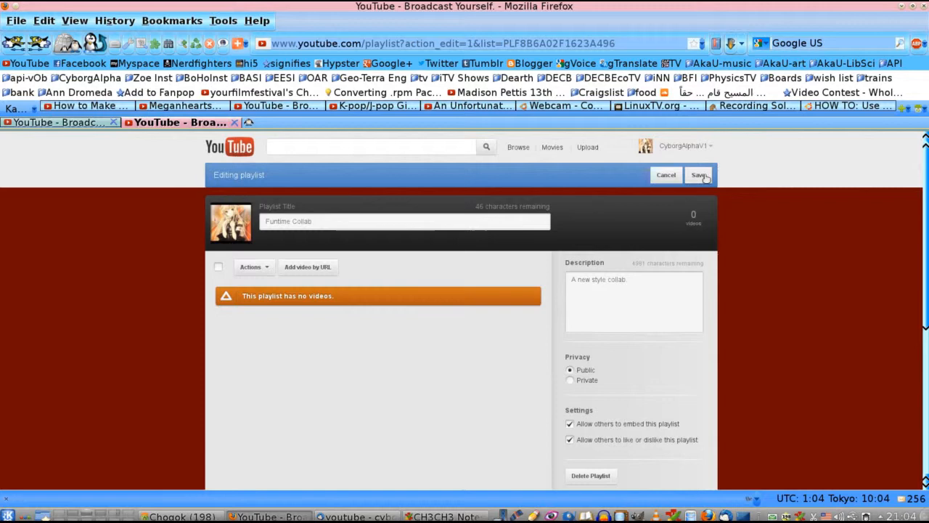
Save Funtime Collab, then start editing the BigBangTheoryRL - Σ (Z) = Gifts & Misc. playlist.
{"action": "left_click", "coordinate": [699, 174]}
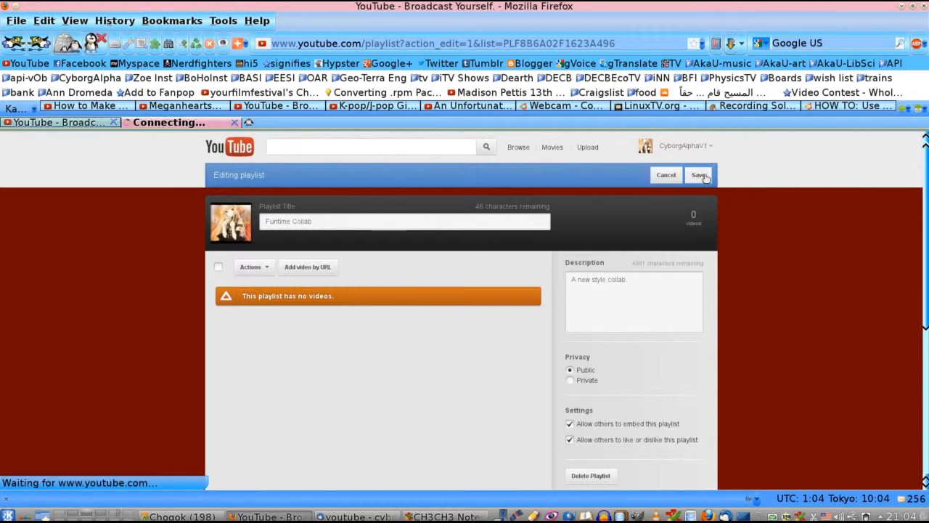
{"action": "left_click", "coordinate": [700, 175]}
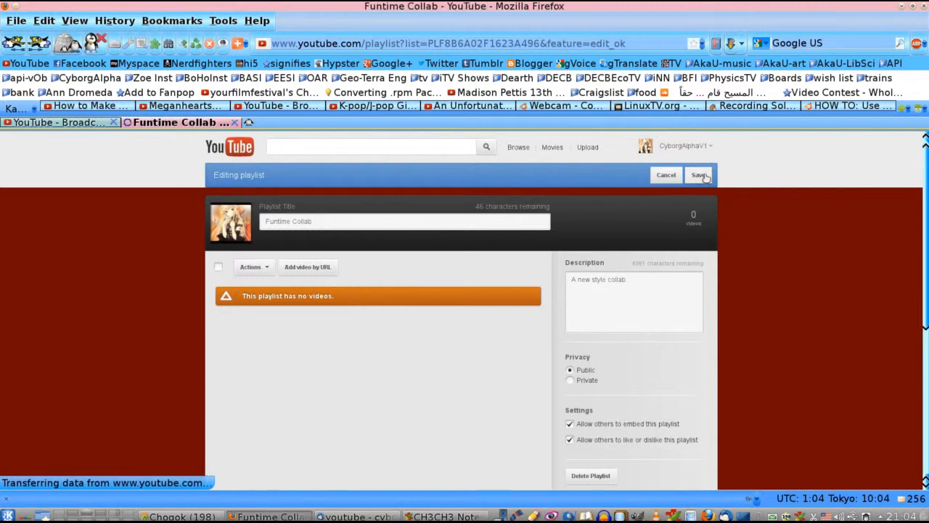
{"action": "left_click", "coordinate": [698, 174]}
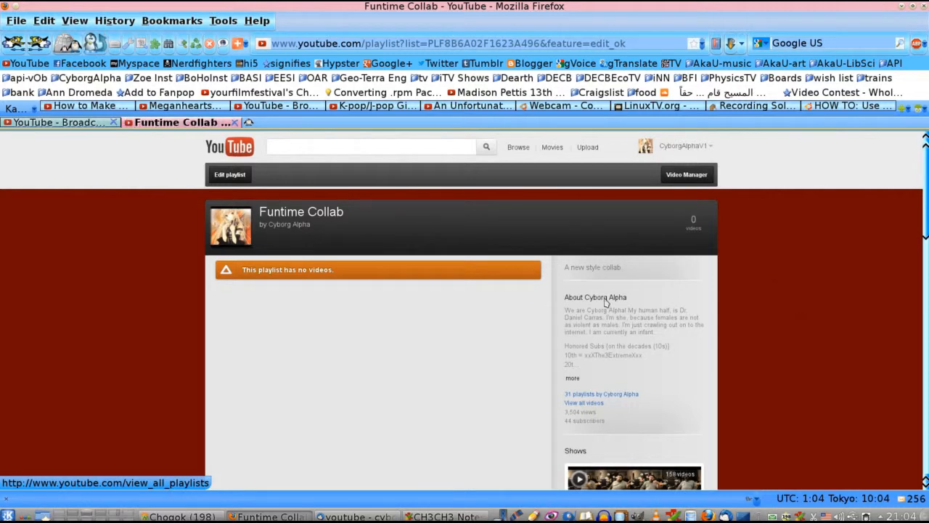
{"action": "mouse_move", "coordinate": [625, 238]}
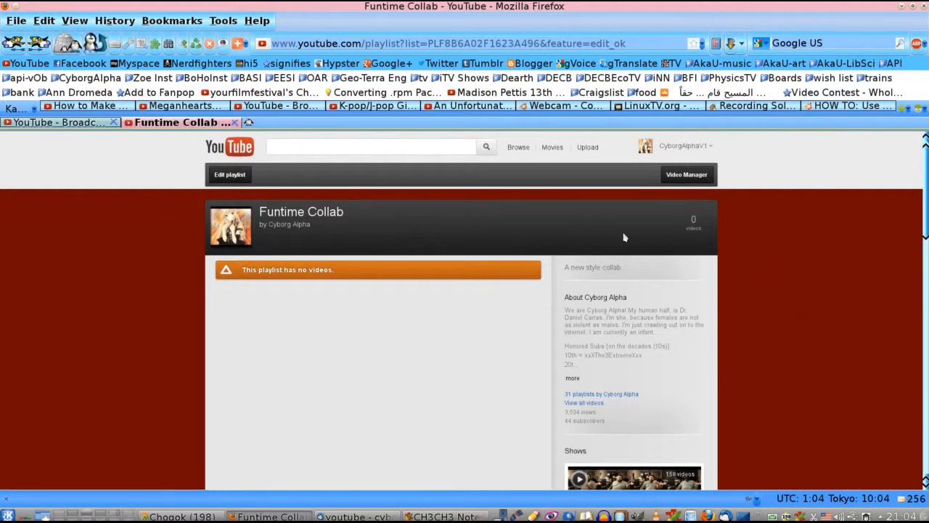
{"action": "mouse_move", "coordinate": [796, 296]}
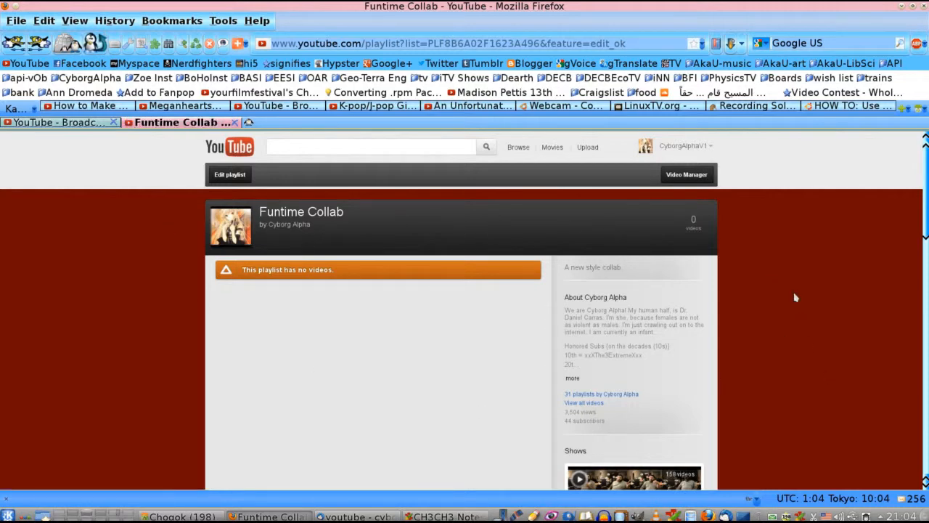
{"action": "mouse_move", "coordinate": [805, 317]}
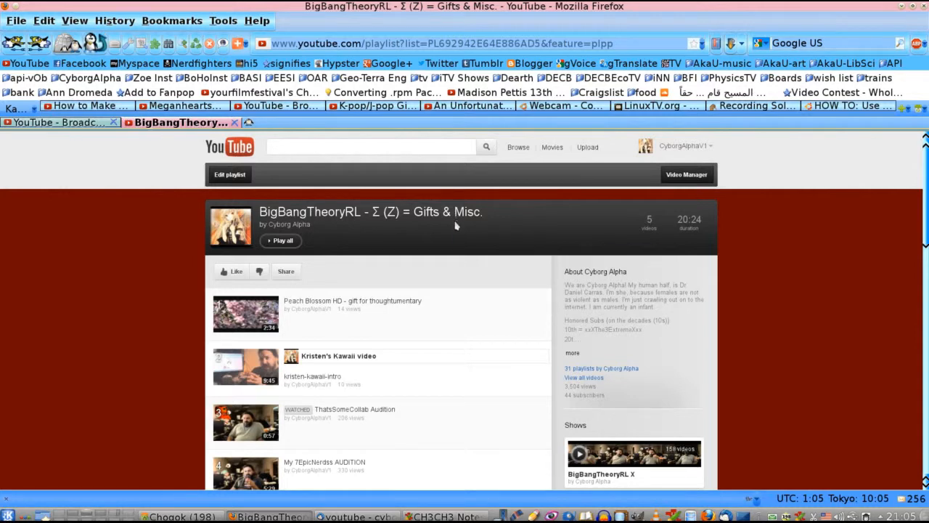
{"action": "mouse_move", "coordinate": [545, 250]}
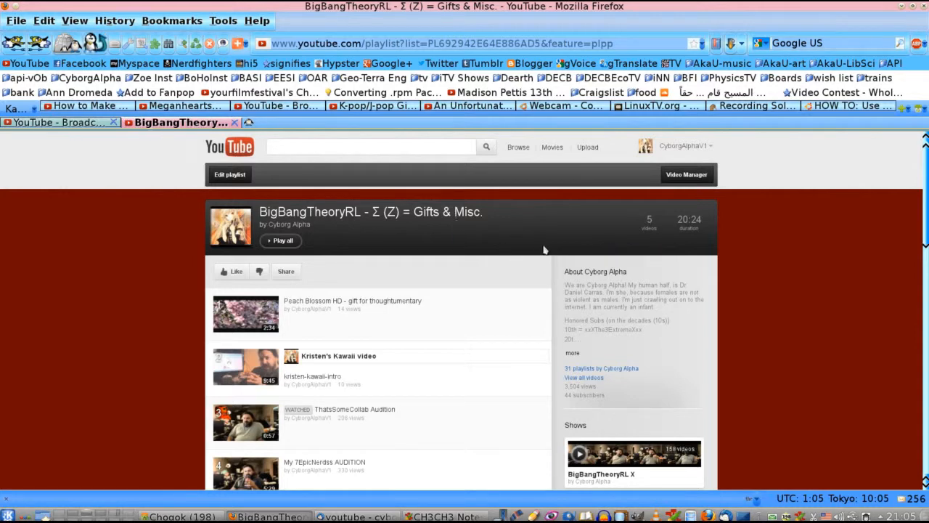
{"action": "mouse_move", "coordinate": [549, 244]}
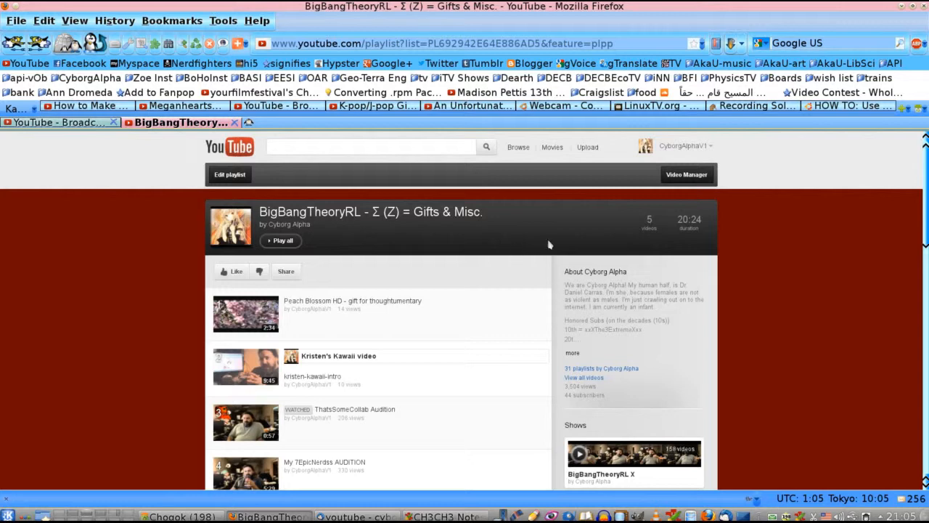
{"action": "left_click", "coordinate": [229, 175]}
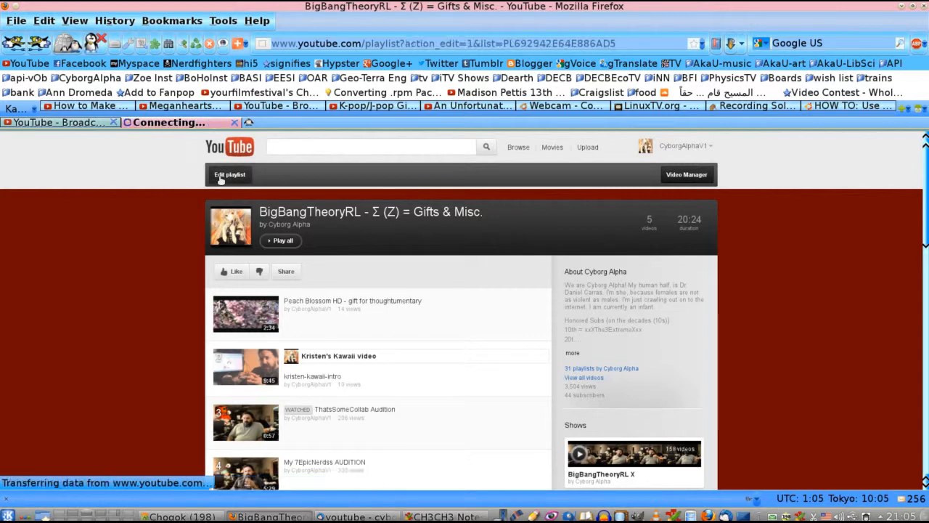
Shorten the playlist title to 'BigBangTheoryRL - Z'.
{"action": "left_click", "coordinate": [229, 174]}
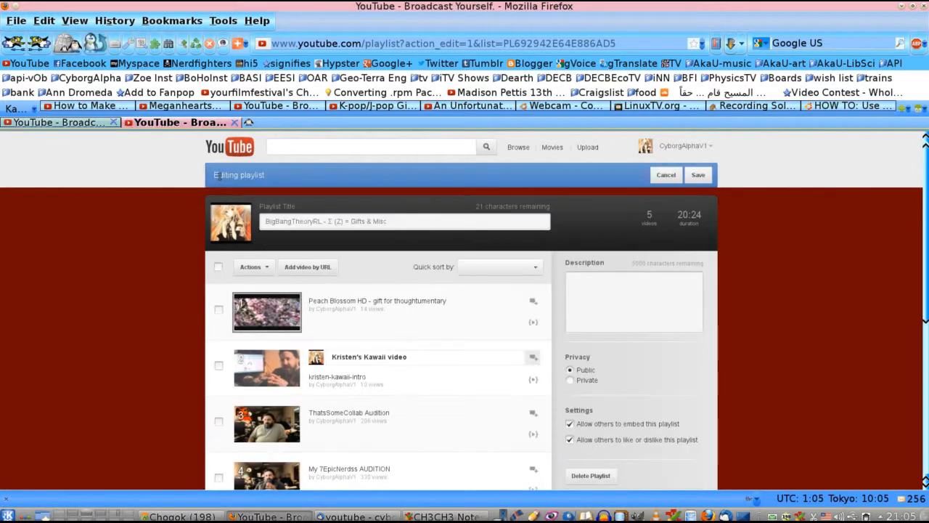
{"action": "left_click", "coordinate": [499, 267]}
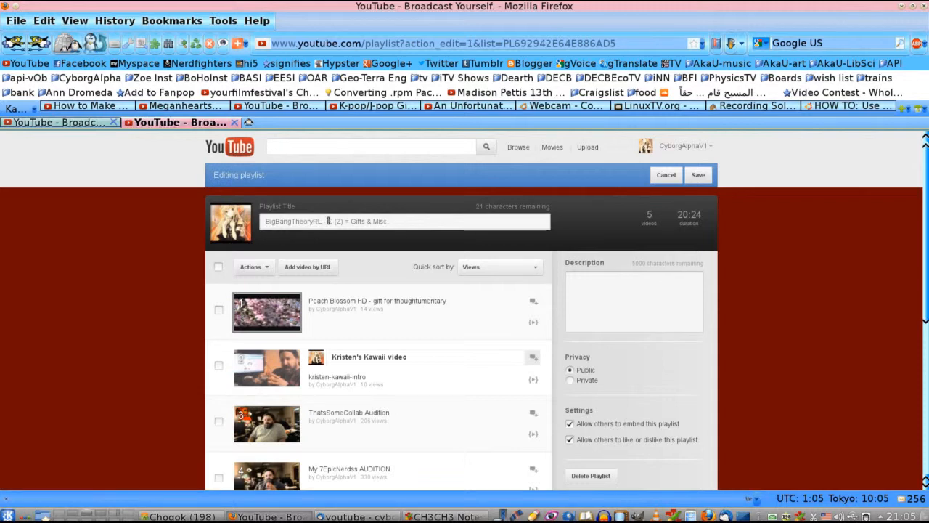
{"action": "type", "text": "Σ"}
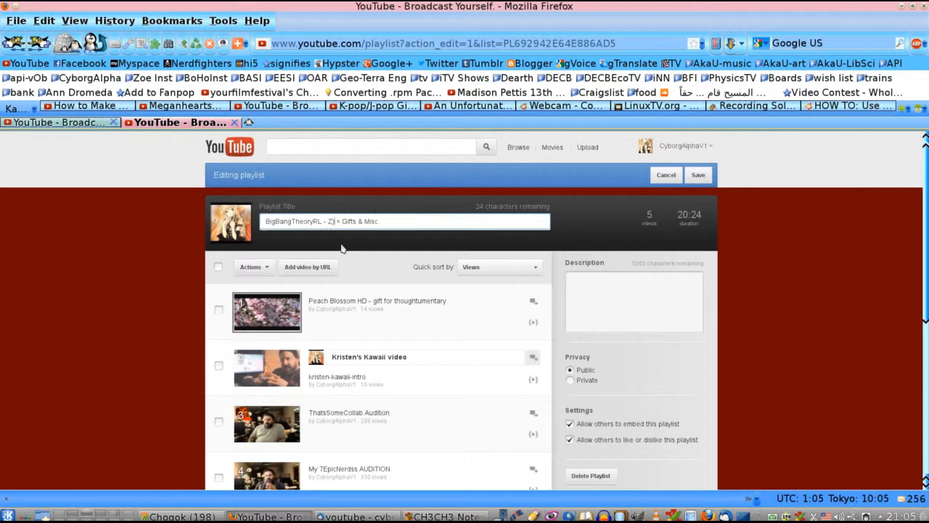
{"action": "type", "text": "Σ (Z)"}
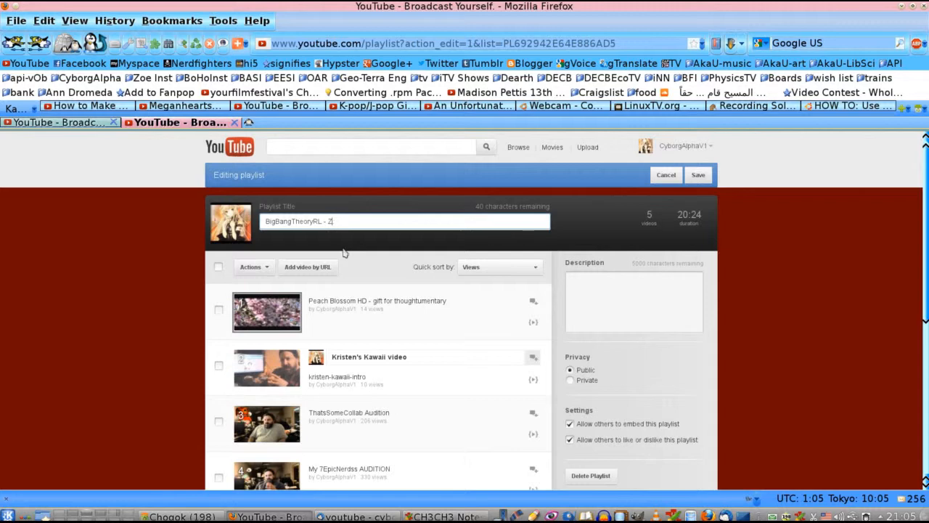
Write a description explaining the playlist holds gifts, auditions and other such fun.
{"action": "left_click", "coordinate": [633, 301]}
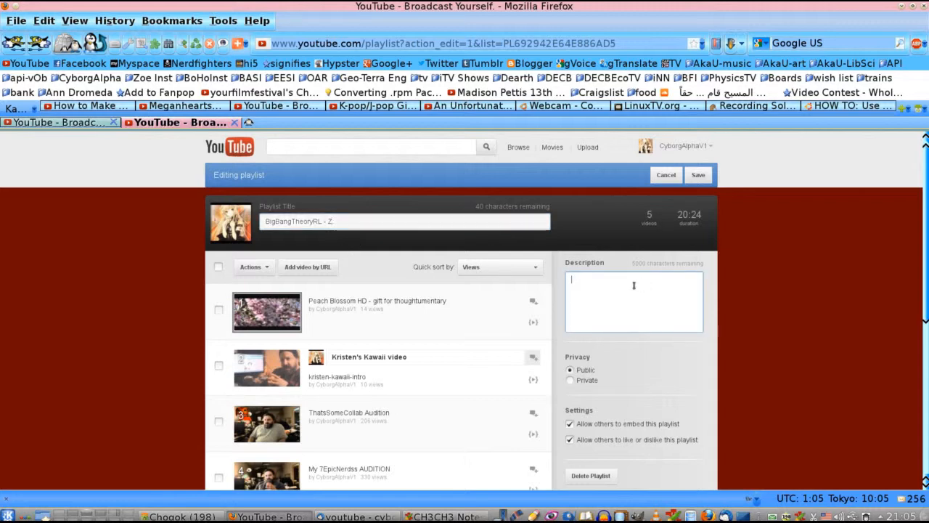
{"action": "type", "text": "Gif"}
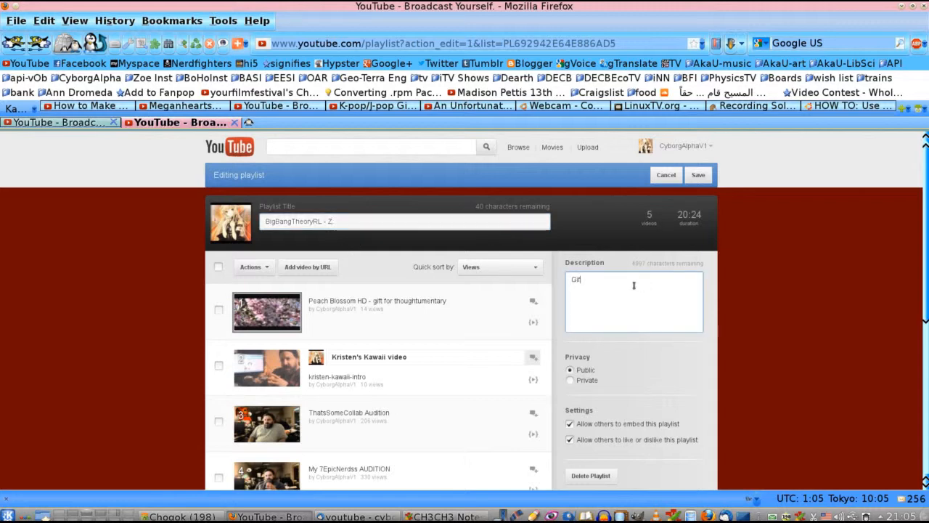
{"action": "type", "text": "t"}
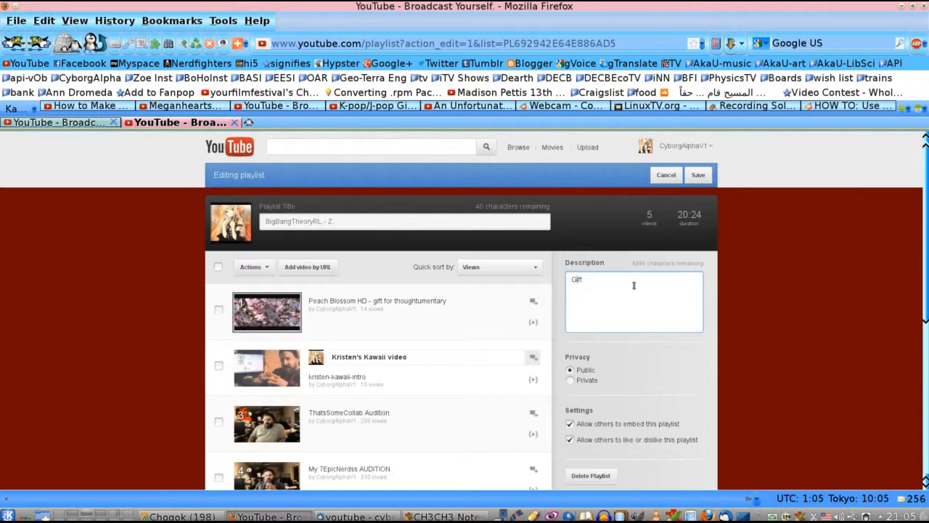
{"action": "type", "text": "Z is"}
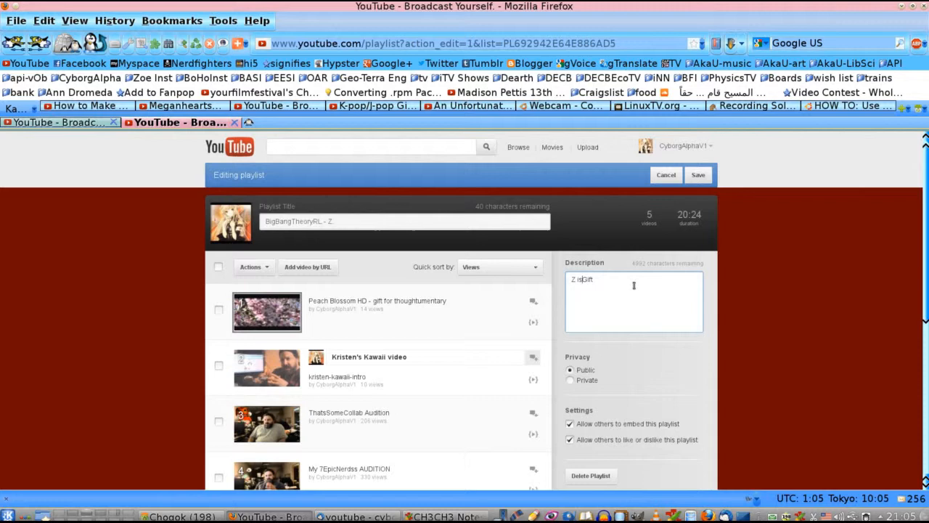
{"action": "type", "text": "3rd dimension of the"}
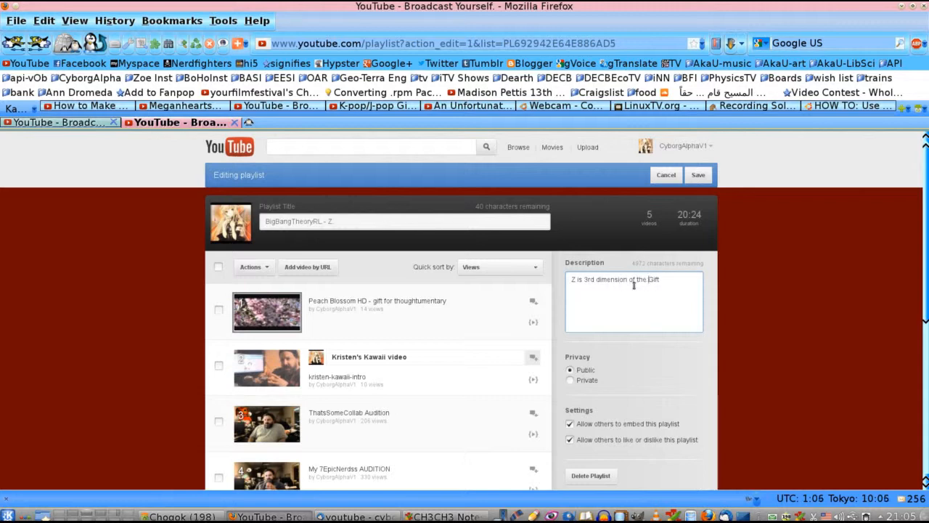
{"action": "type", "text": "BigBangTheoryRL,"}
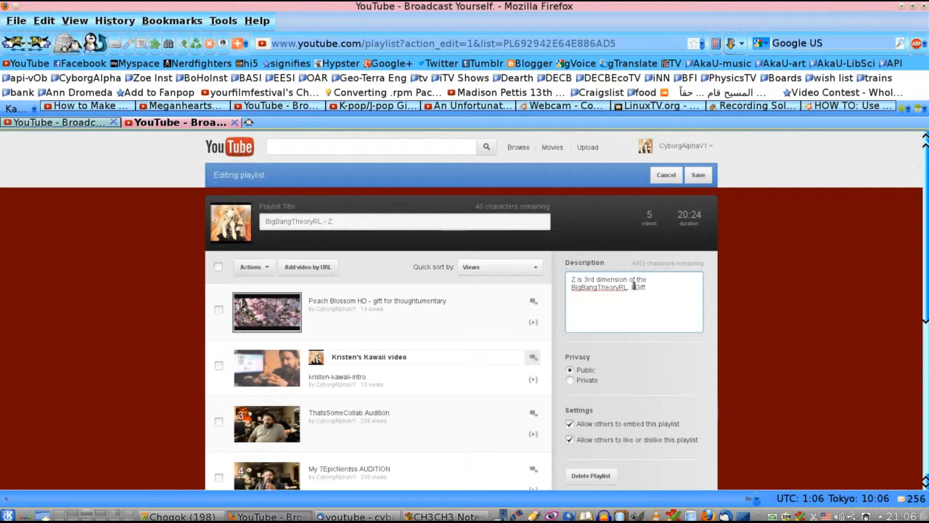
{"action": "type", "text": "'s going to contain everything that"}
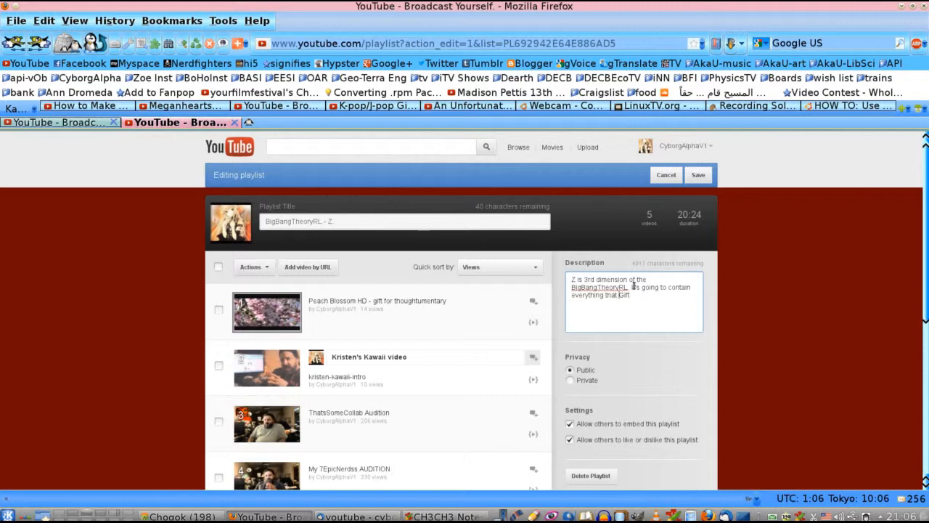
{"action": "type", "text": "doesn't fit in a"}
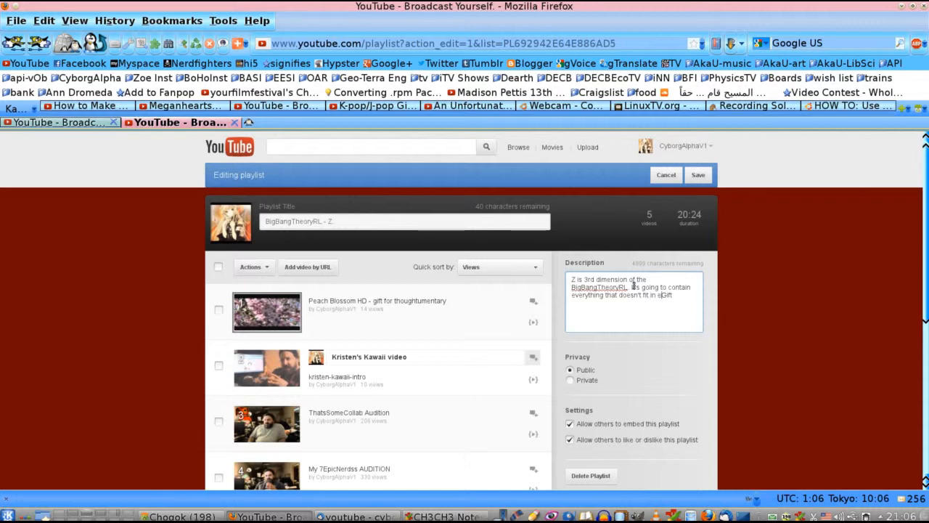
{"action": "type", "text": "either X or Y"}
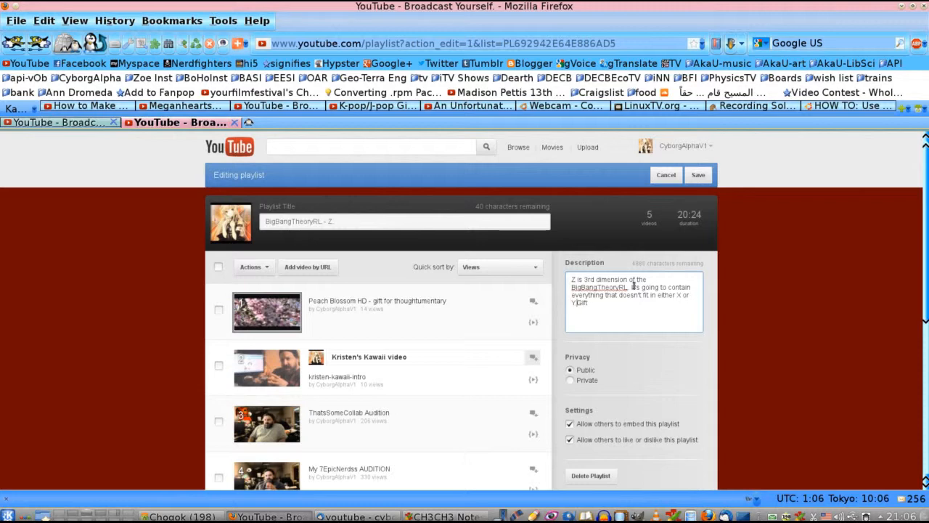
{"action": "type", "text": "Thous Gift"}
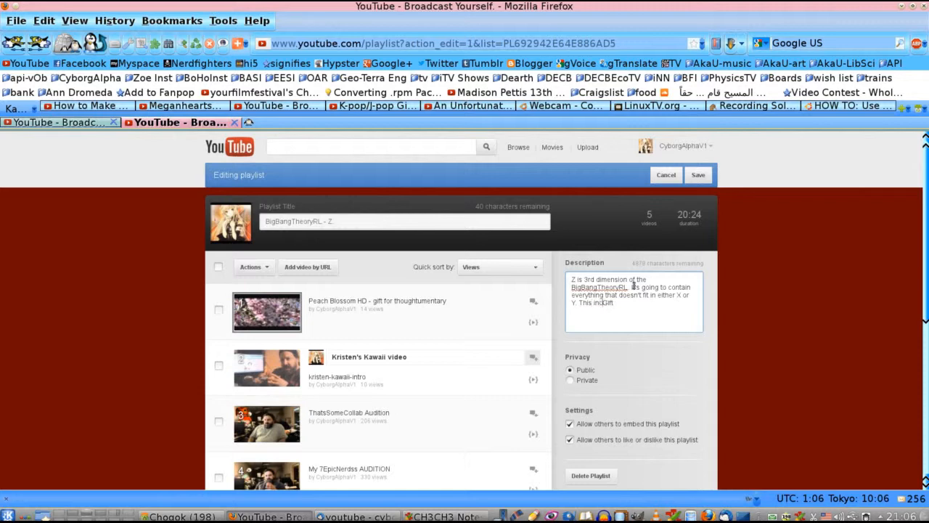
{"action": "type", "text": "e"}
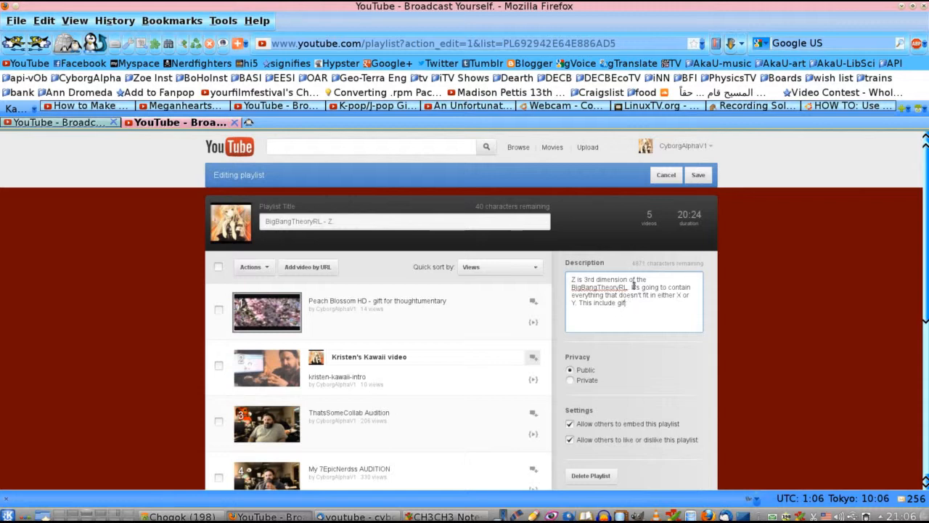
{"action": "type", "text": "s,"}
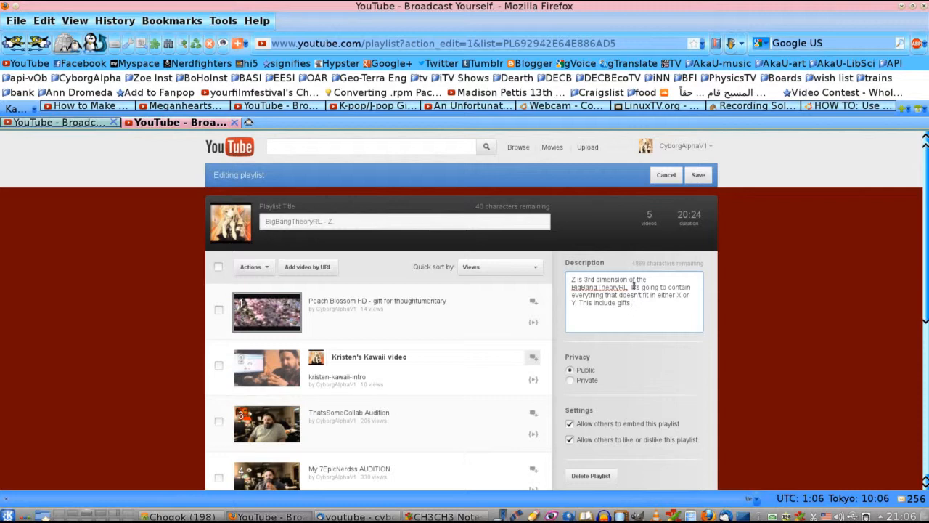
{"action": "type", "text": "auditions and ot"}
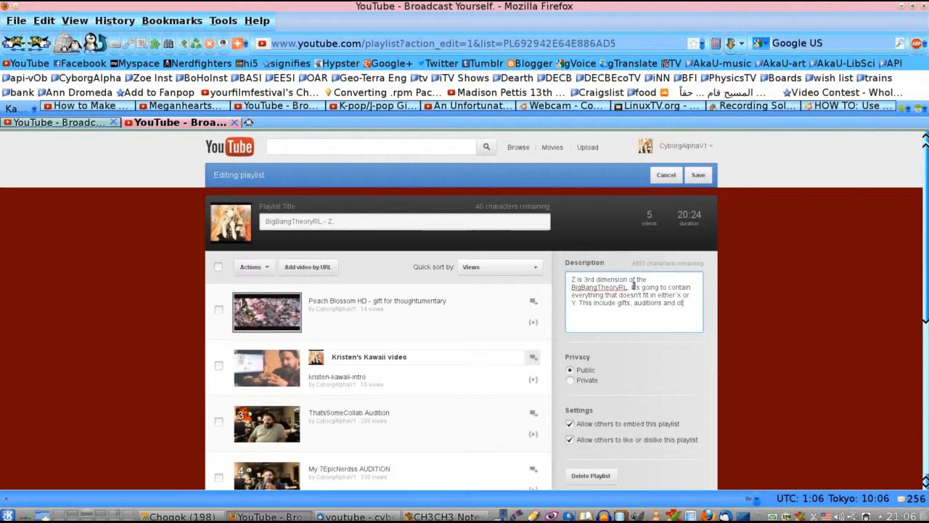
{"action": "type", "text": "er"}
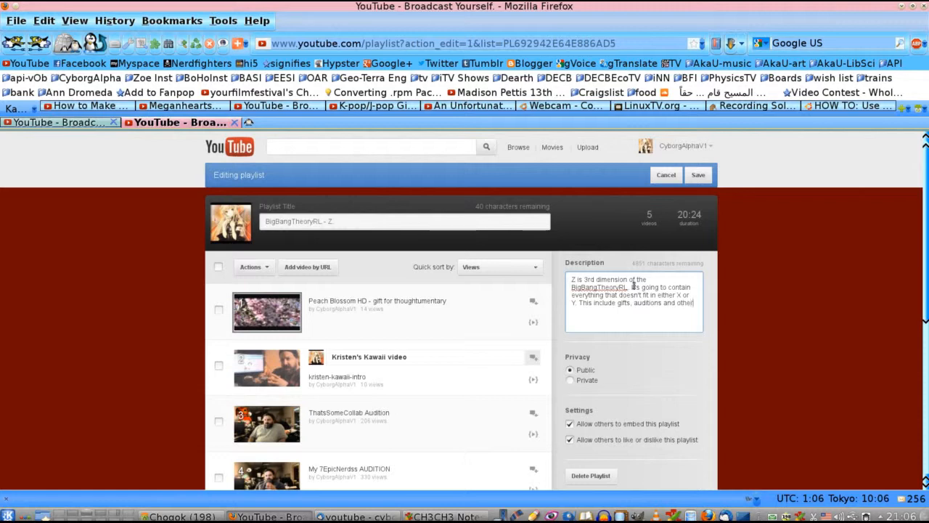
{"action": "type", "text": "such fun."}
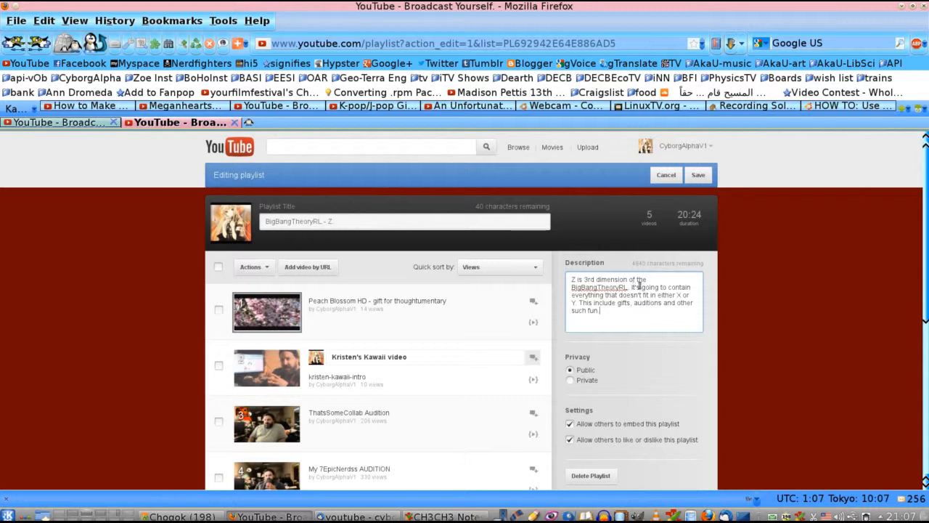
Save the BigBangTheoryRL - Z title and description edits.
{"action": "scroll", "scroll_direction": "down", "scroll_amount": 3}
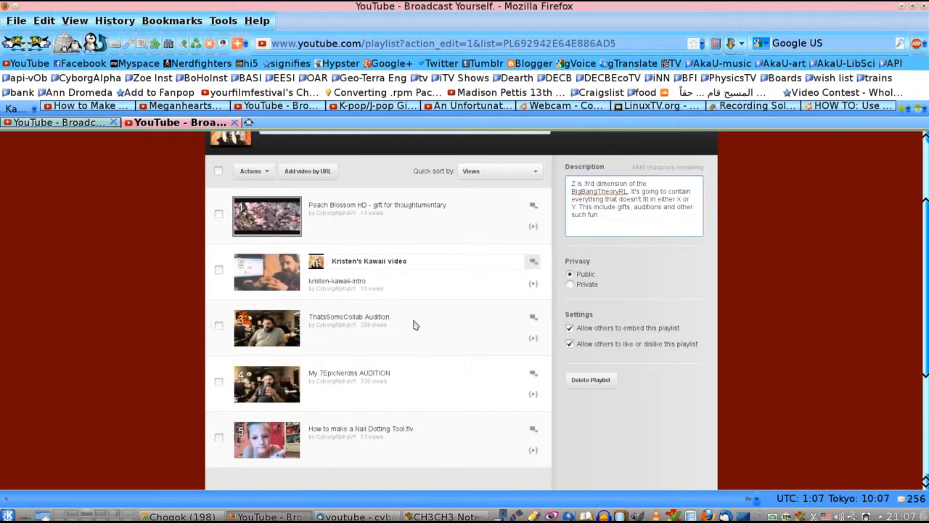
{"action": "mouse_move", "coordinate": [455, 388]}
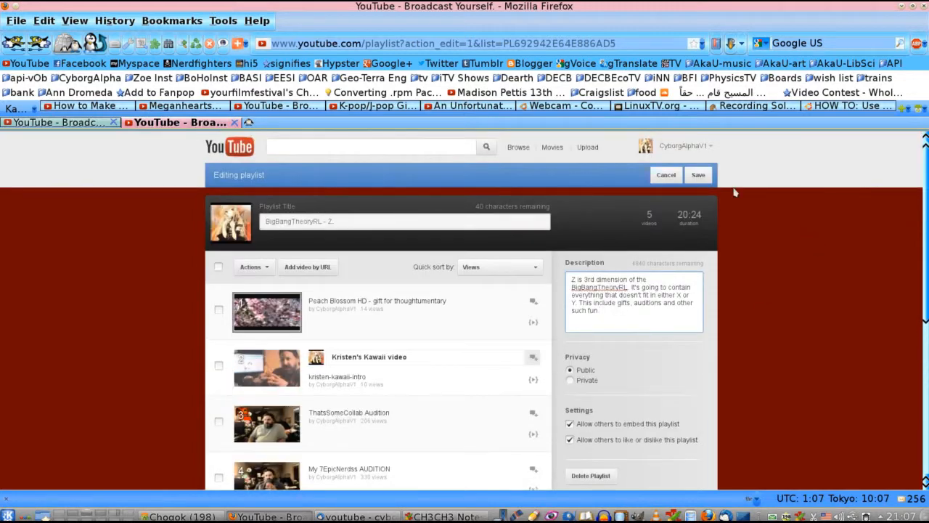
{"action": "left_click", "coordinate": [697, 175]}
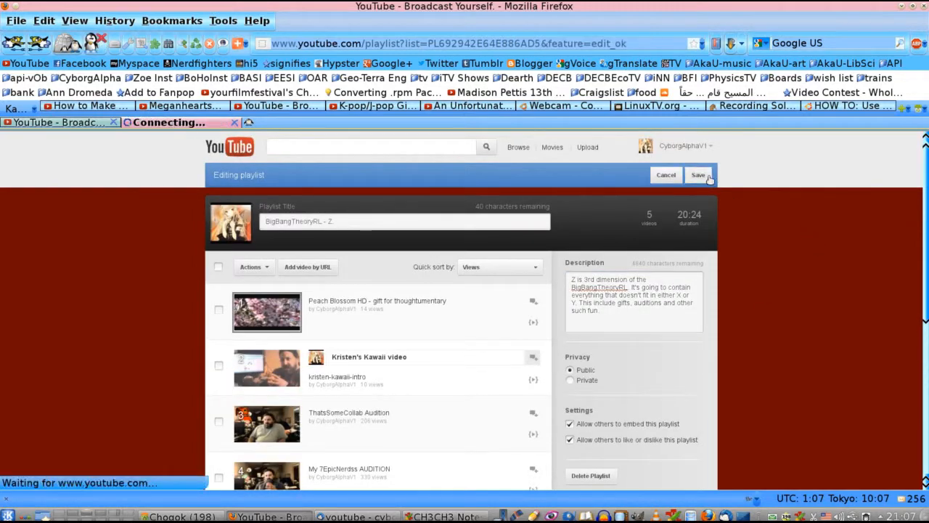
Review the saved playlist, then go to My Channel from the account menu.
{"action": "left_click", "coordinate": [697, 174]}
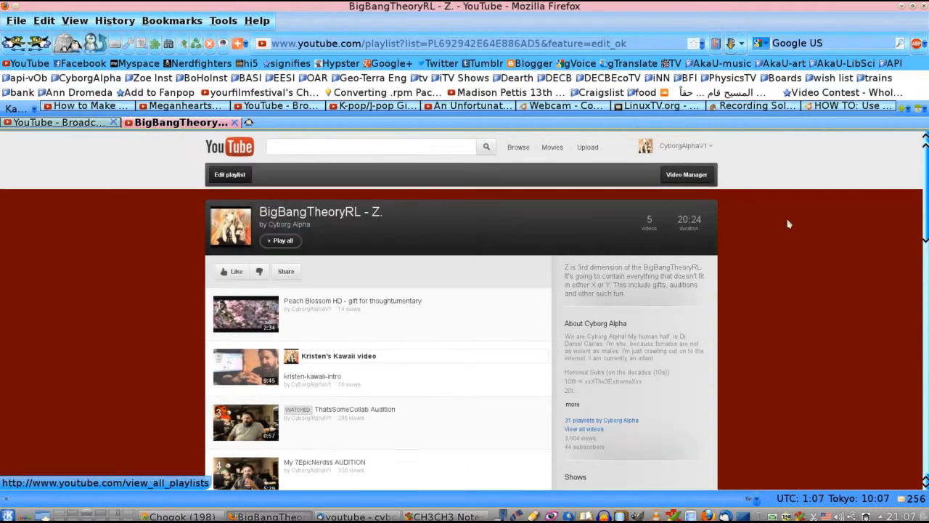
{"action": "scroll", "scroll_direction": "down", "scroll_amount": 3}
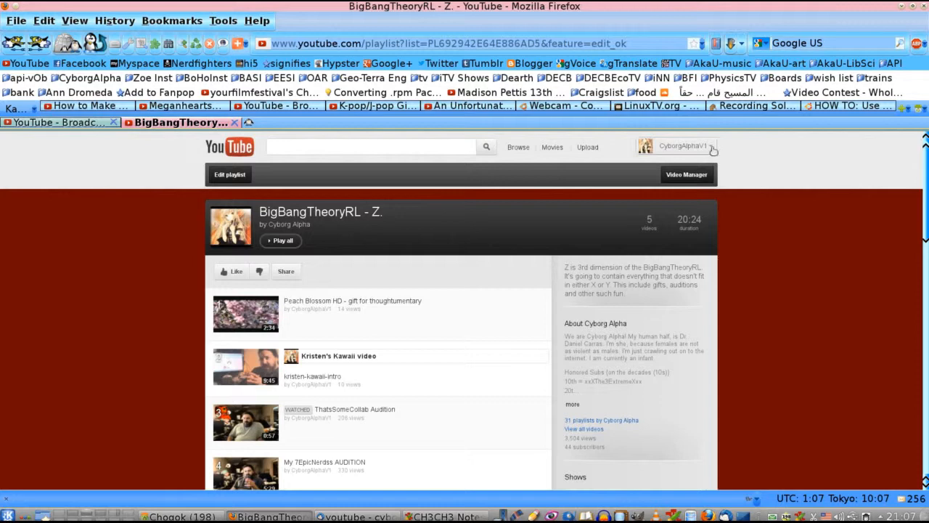
{"action": "left_click", "coordinate": [680, 146]}
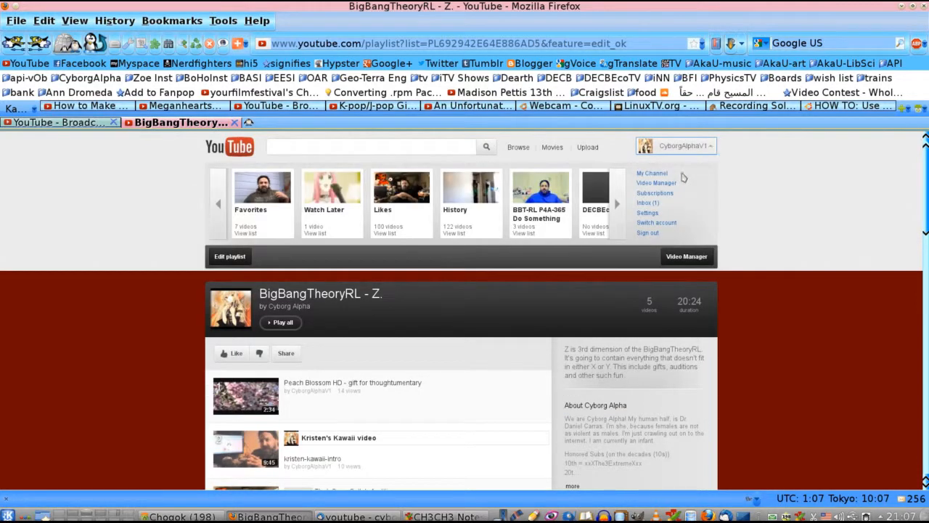
{"action": "mouse_move", "coordinate": [652, 174]}
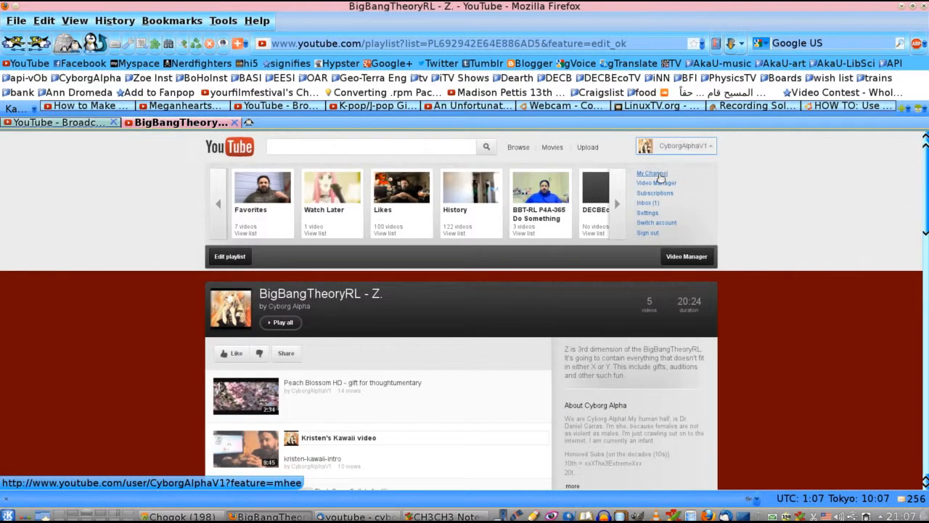
{"action": "left_click", "coordinate": [651, 174]}
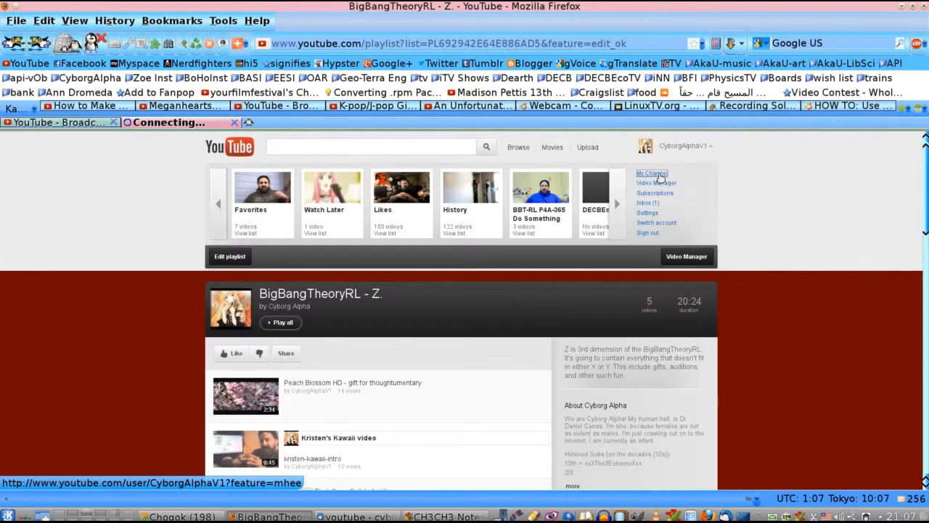
Load the own channel page with its Shows section listing the playlists.
{"action": "left_click", "coordinate": [650, 173]}
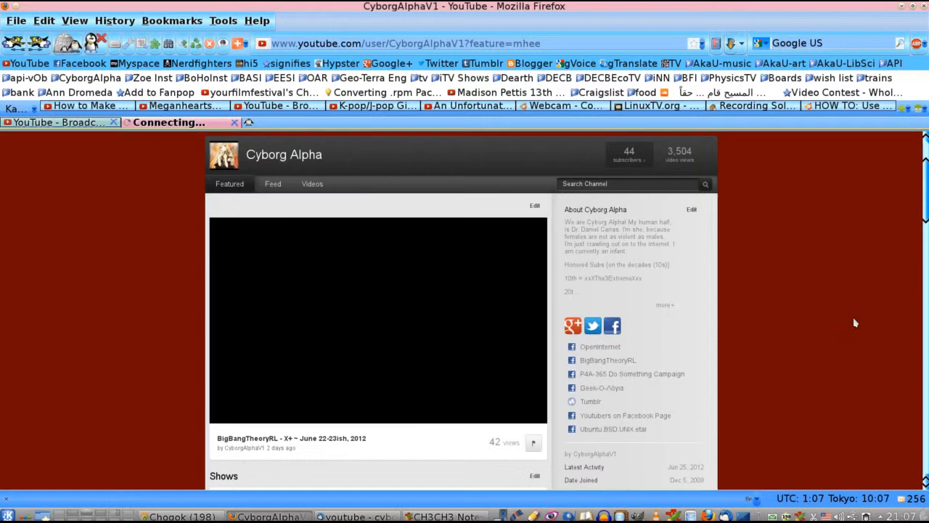
{"action": "left_click", "coordinate": [378, 320]}
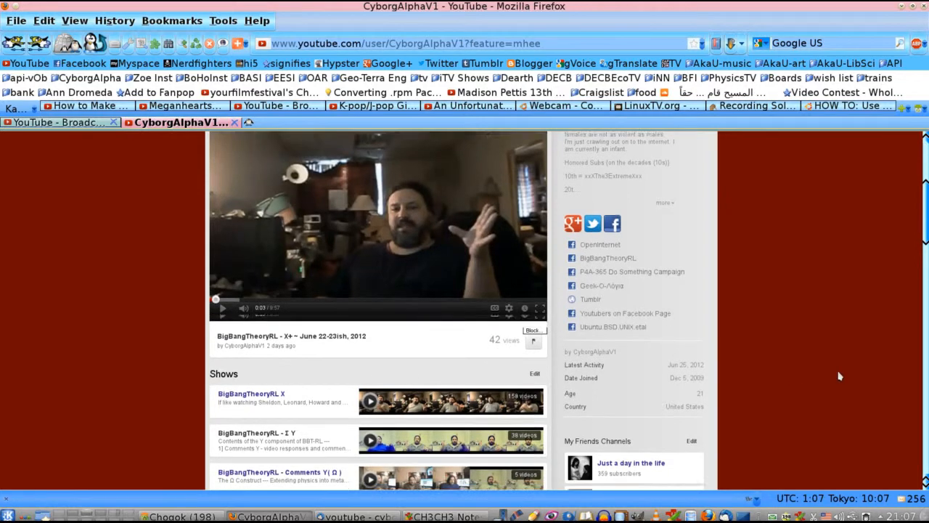
Scroll down the channel page and expand the friends list to show more channels.
{"action": "scroll", "scroll_direction": "down", "scroll_amount": 3}
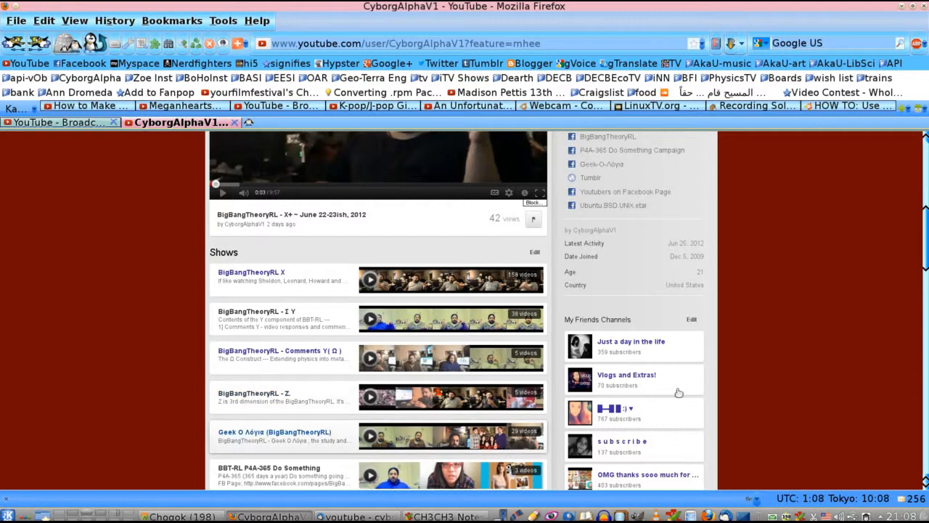
{"action": "scroll", "scroll_direction": "down", "scroll_amount": 3}
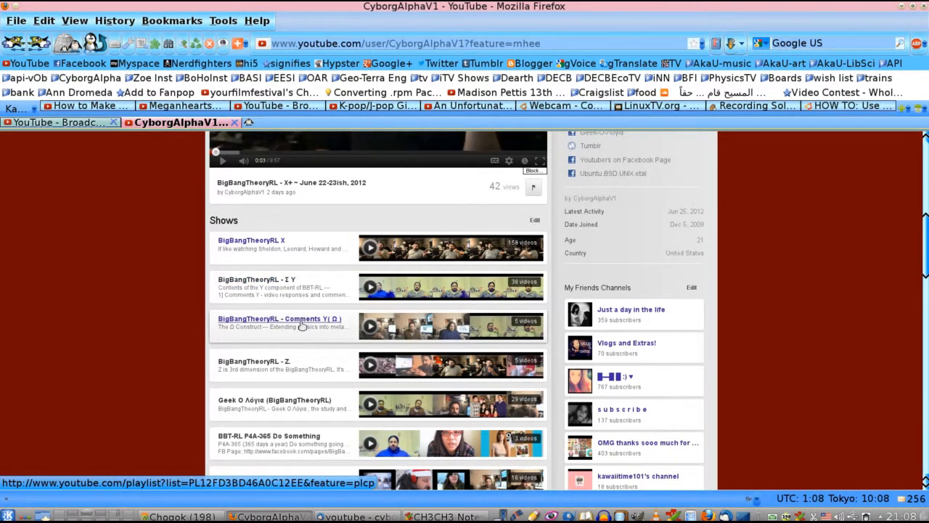
{"action": "mouse_move", "coordinate": [302, 366]}
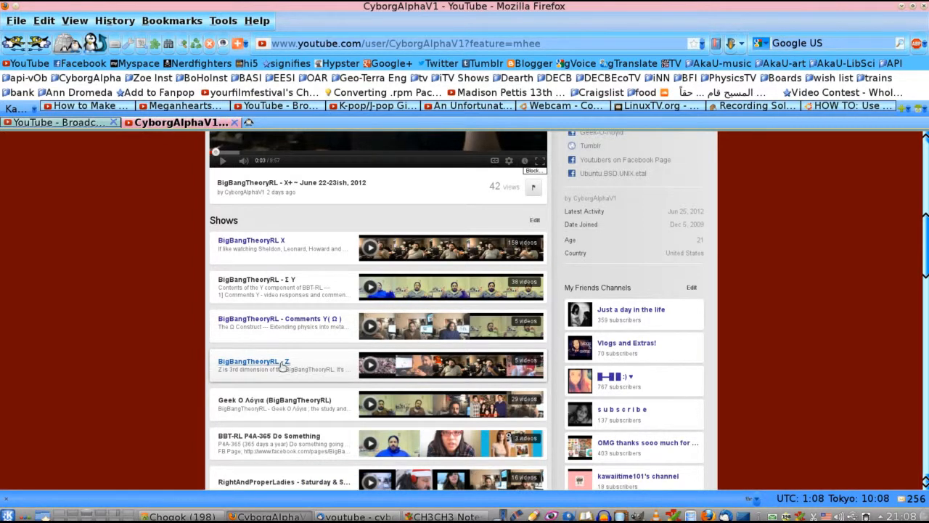
{"action": "mouse_move", "coordinate": [866, 378]}
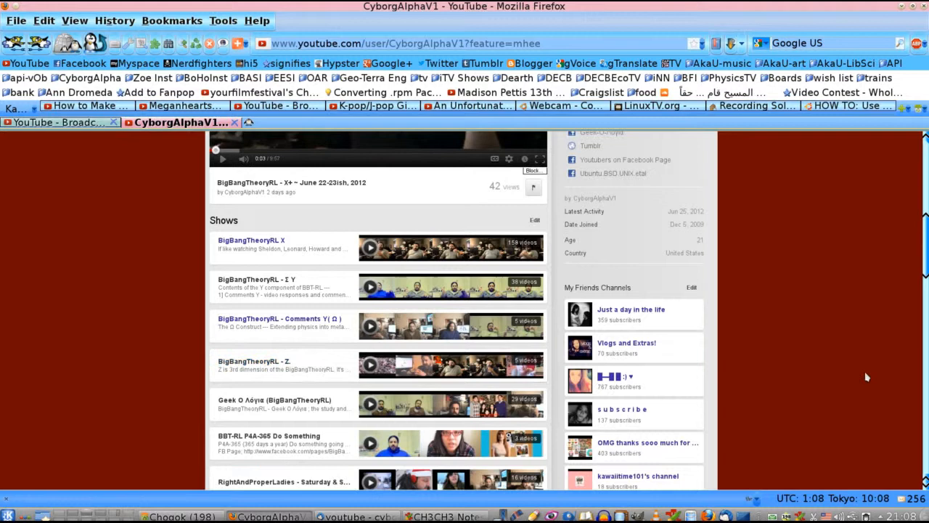
{"action": "scroll", "scroll_direction": "down", "scroll_amount": 3}
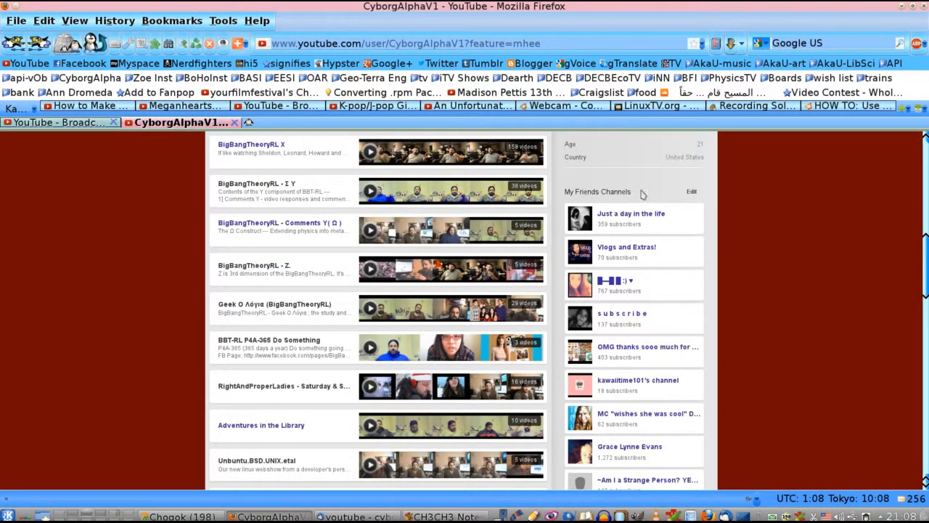
{"action": "scroll", "scroll_direction": "down", "scroll_amount": 3}
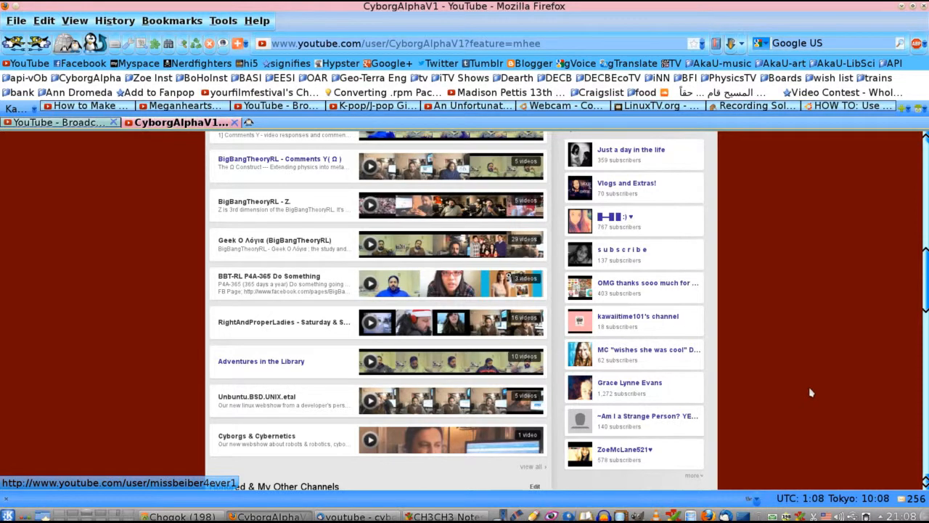
{"action": "scroll", "scroll_direction": "down", "scroll_amount": 3}
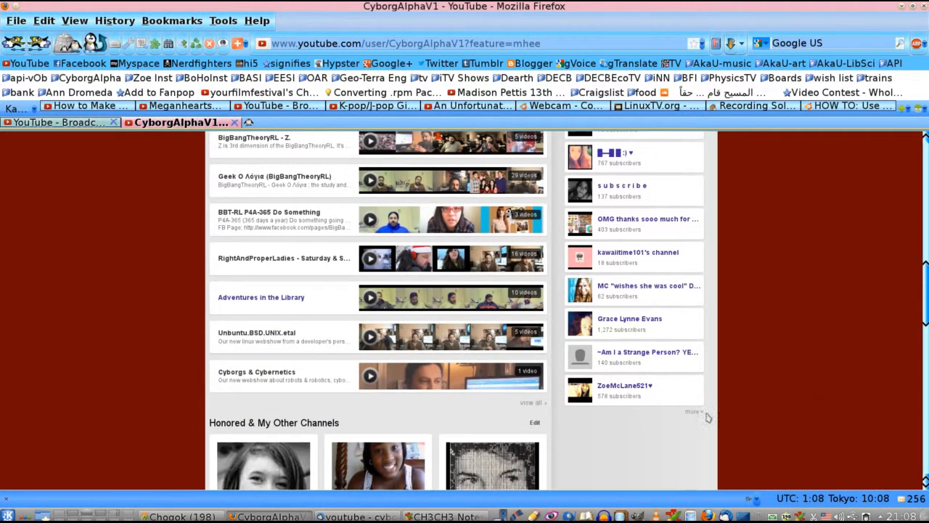
{"action": "left_click", "coordinate": [691, 413]}
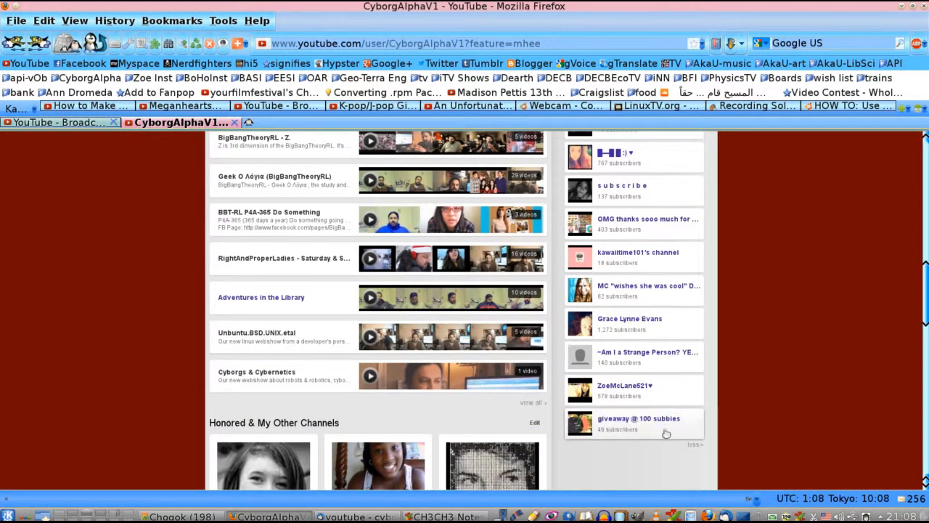
{"action": "mouse_move", "coordinate": [659, 424]}
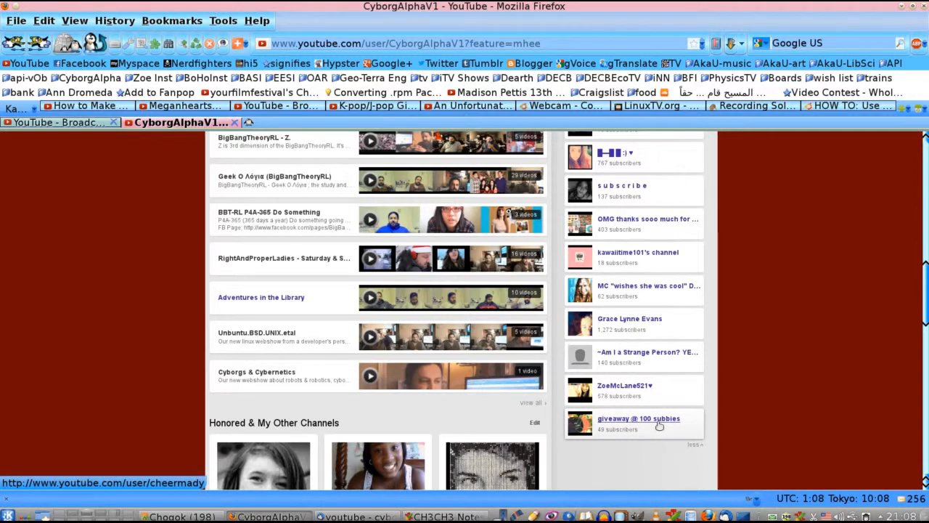
{"action": "scroll", "scroll_direction": "down", "scroll_amount": 3}
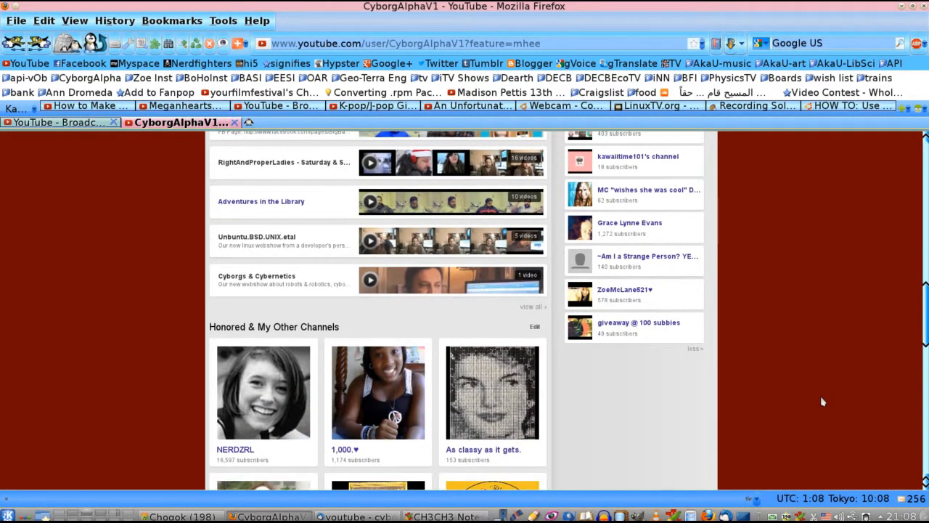
{"action": "scroll", "scroll_direction": "down", "scroll_amount": 3}
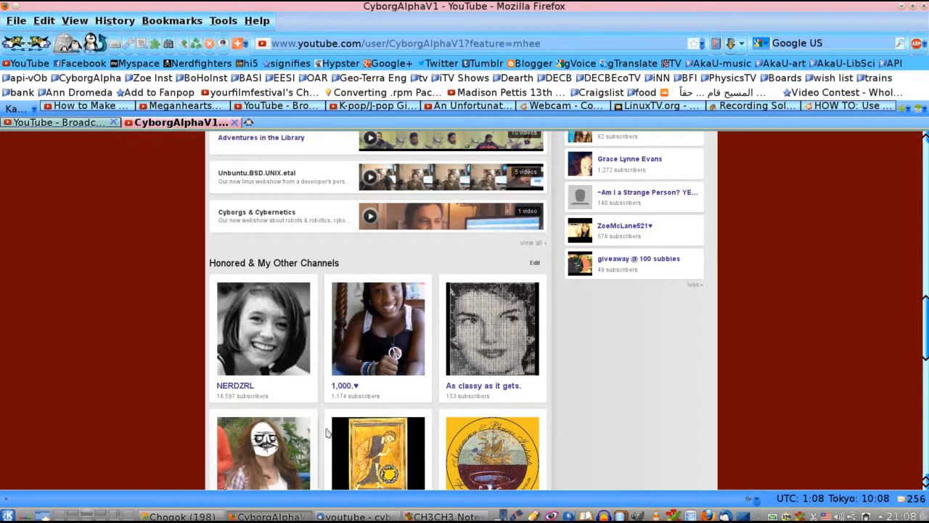
{"action": "mouse_move", "coordinate": [385, 334]}
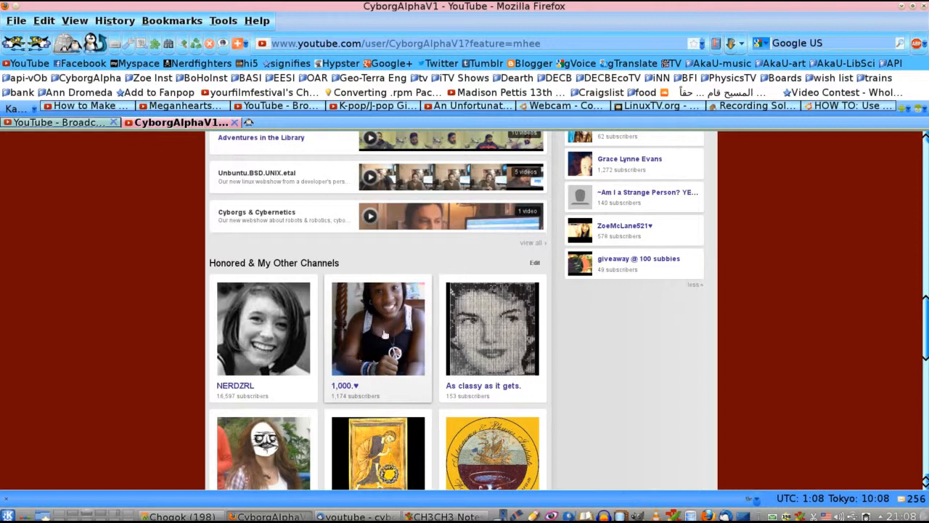
{"action": "scroll", "scroll_direction": "down", "scroll_amount": 3}
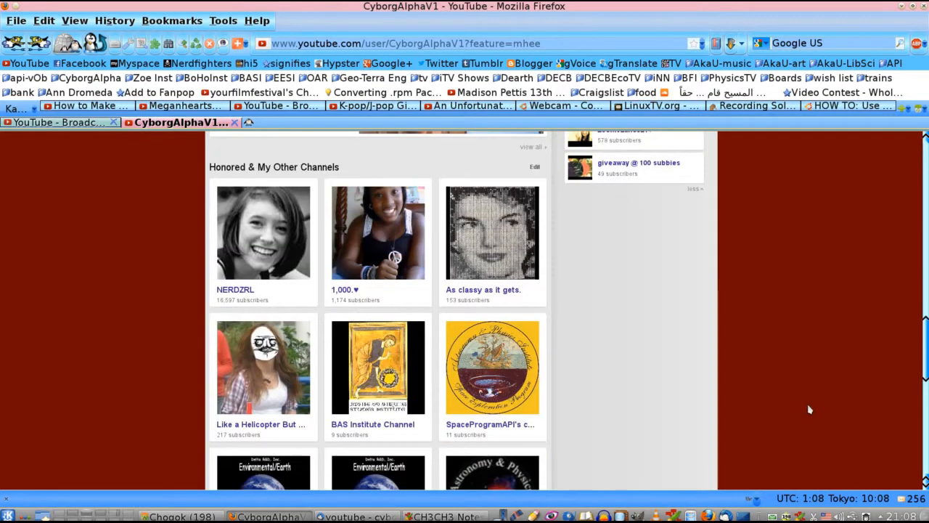
{"action": "scroll", "scroll_direction": "down", "scroll_amount": 3}
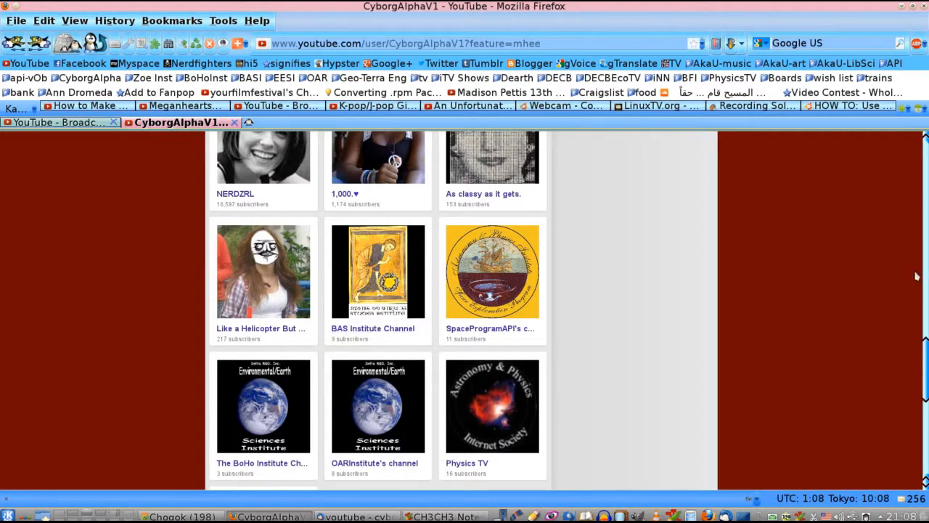